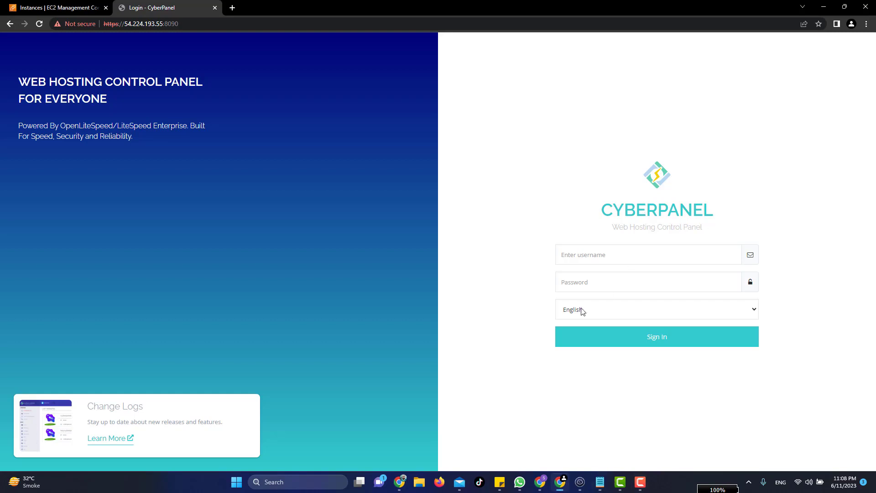
Step: Sign in to CyberPanel as admin using the saved login suggestion
left_click(658, 336)
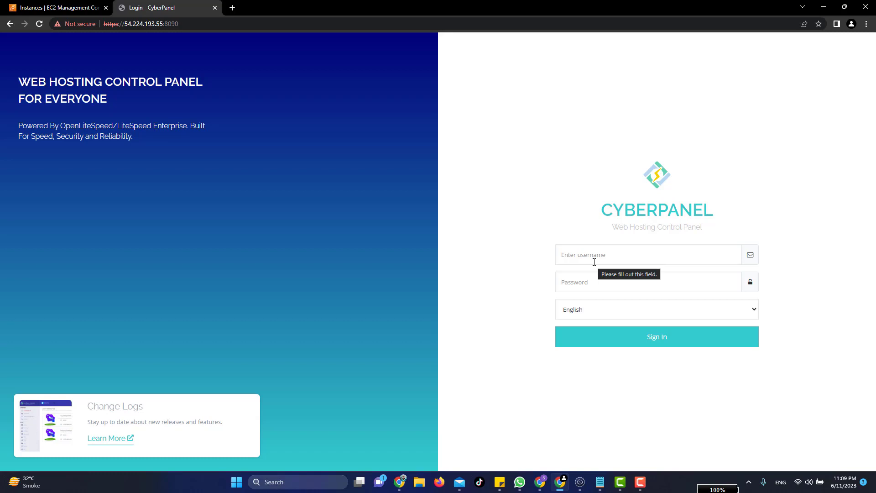
left_click(648, 254)
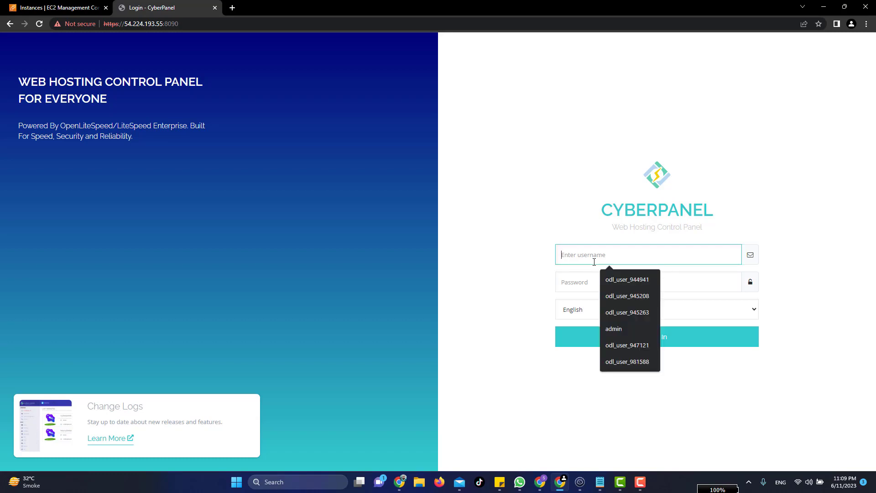
type("ad")
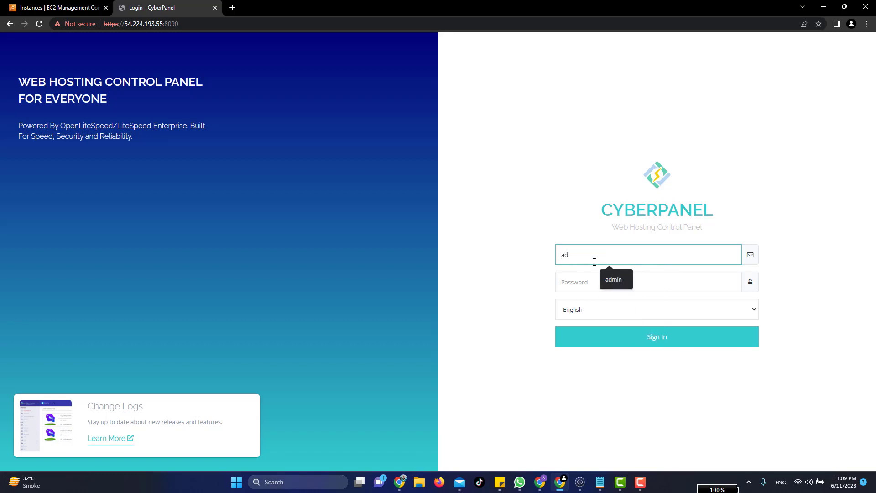
left_click(648, 281)
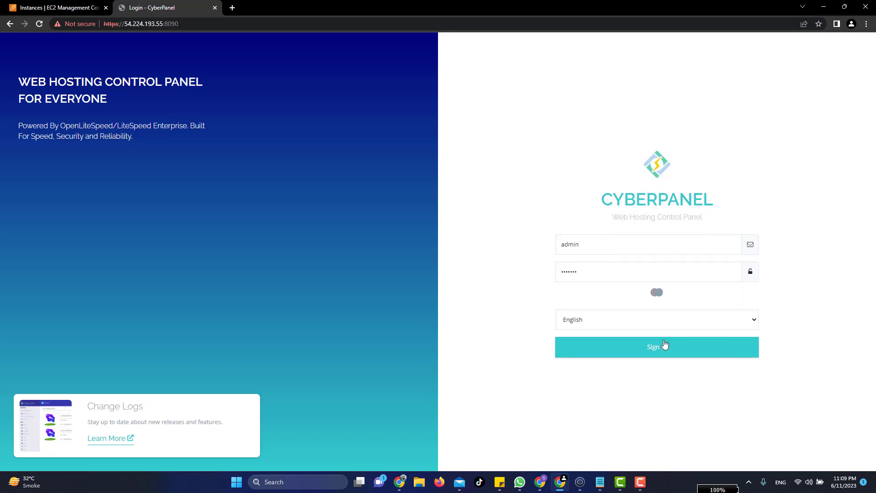
left_click(657, 347)
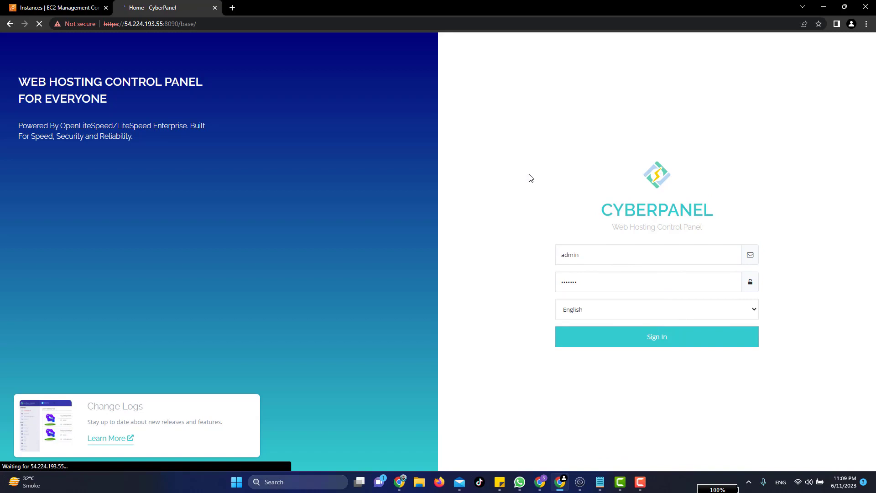
Step: Open the Websites tile from the CyberPanel home dashboard
left_click(657, 336)
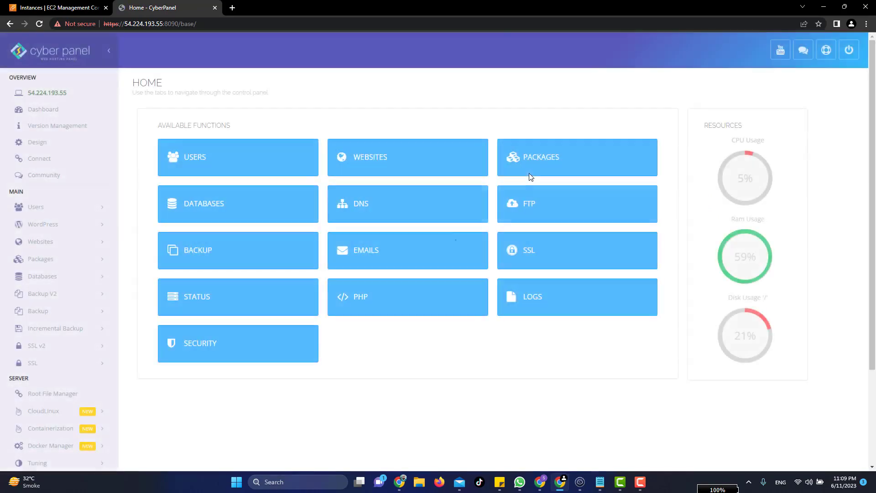
mouse_move(550, 206)
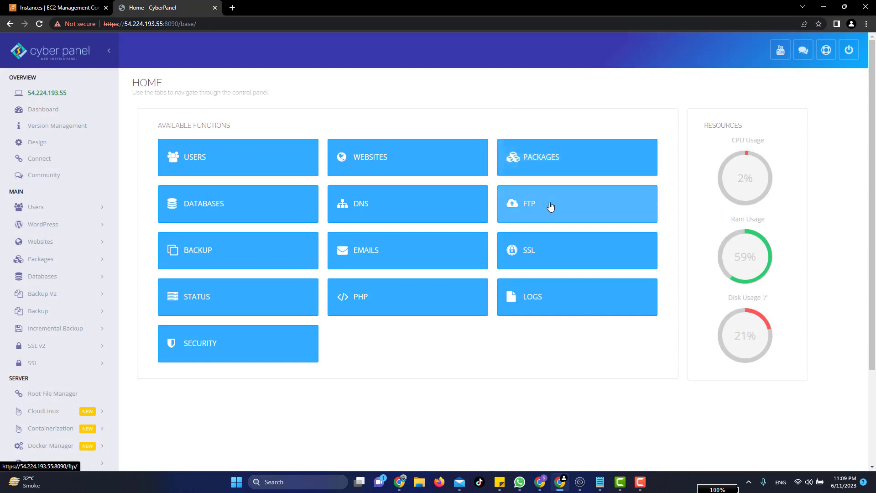
mouse_move(358, 104)
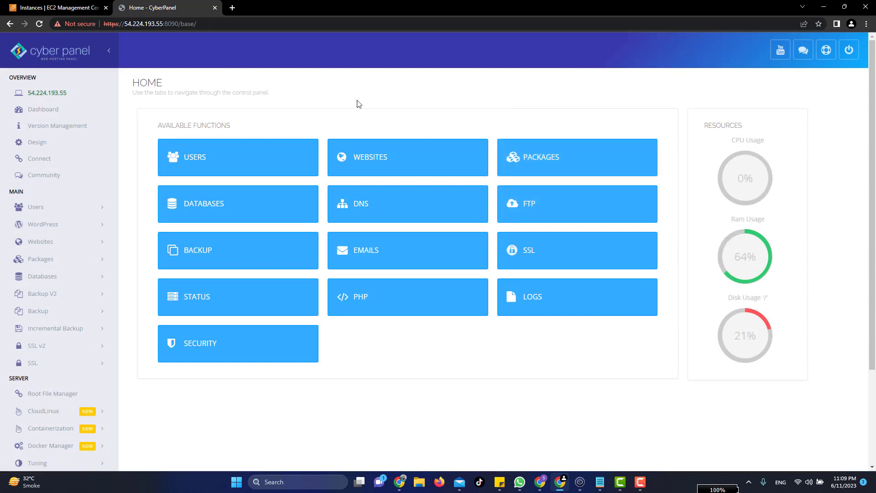
mouse_move(365, 93)
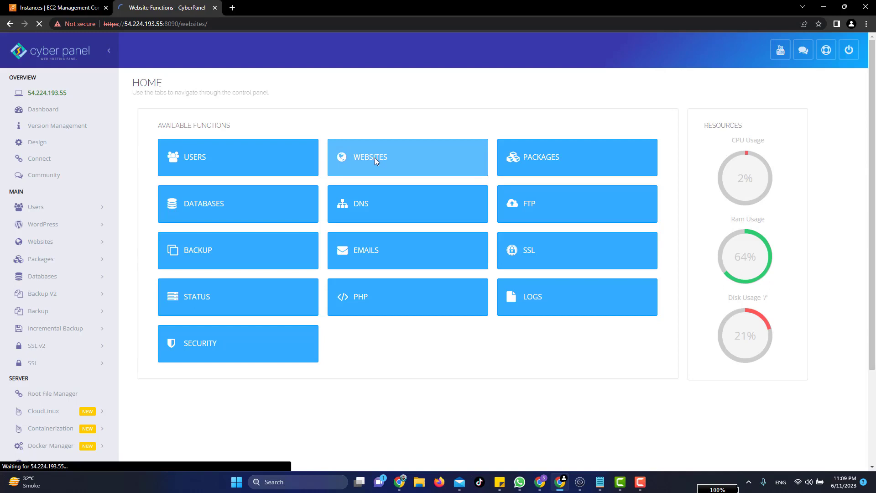
left_click(376, 159)
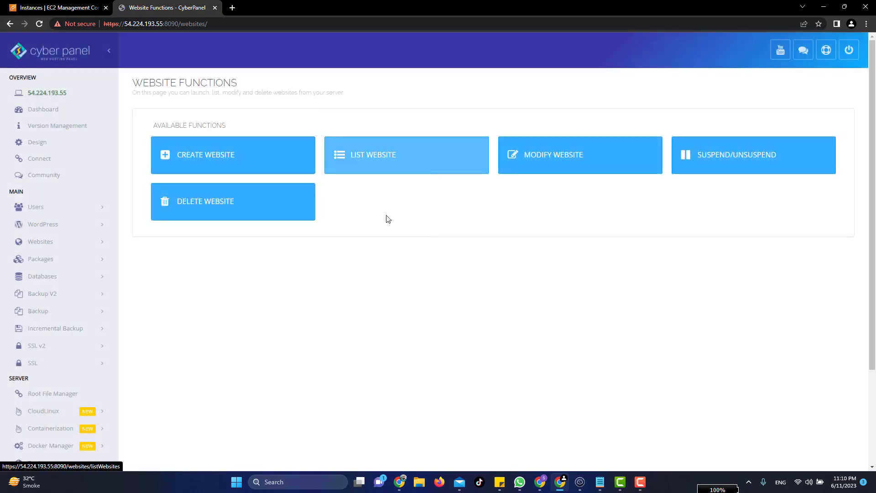
mouse_move(239, 158)
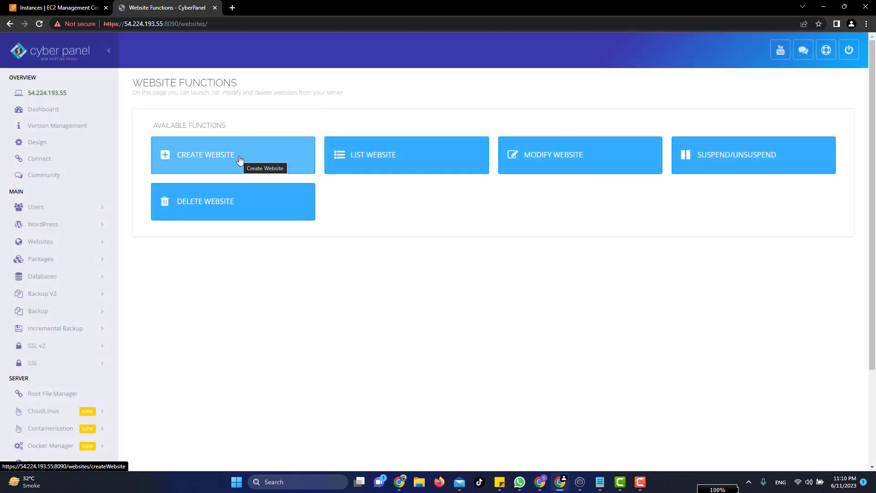
left_click(239, 154)
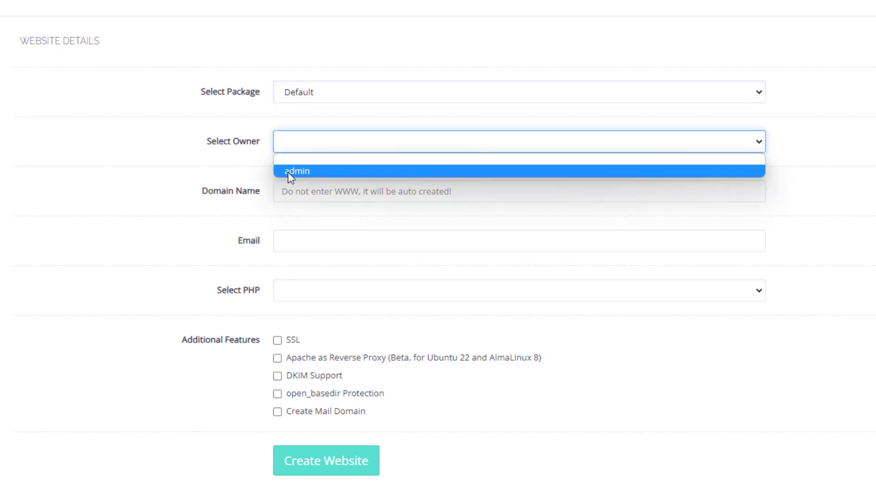
mouse_move(316, 177)
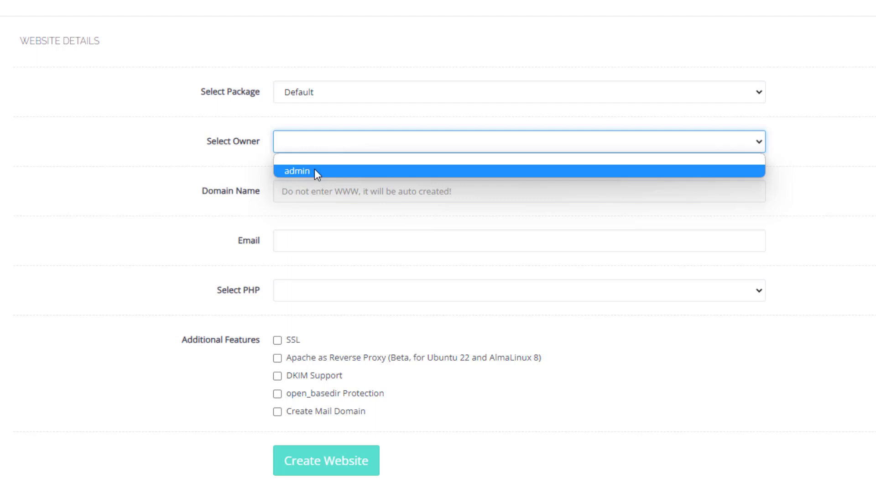
left_click(300, 172)
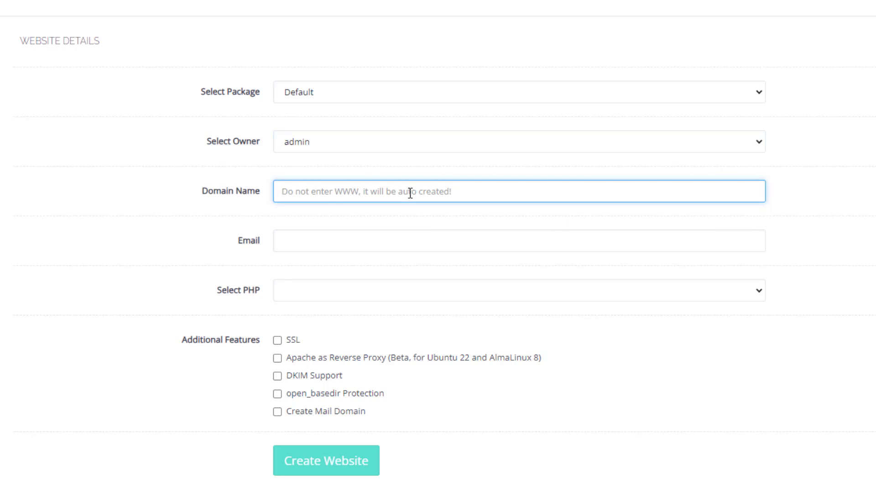
type("test")
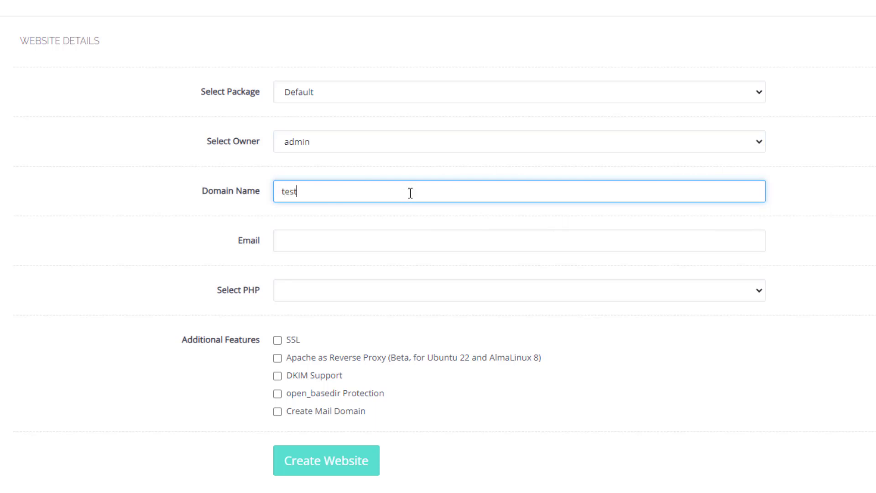
type(".myse")
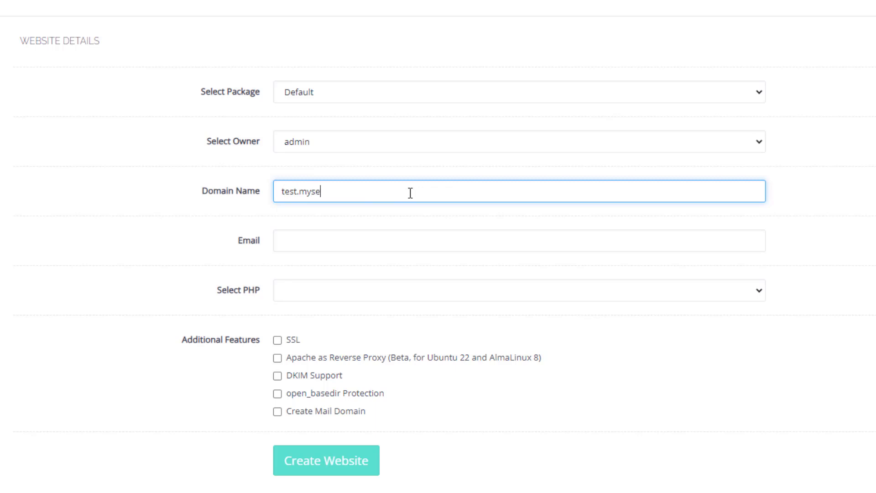
type("rvermentor")
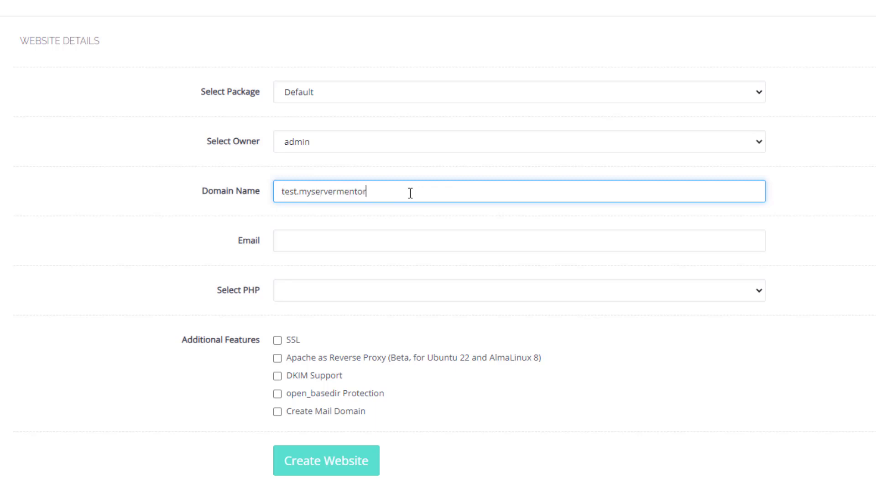
type(".com")
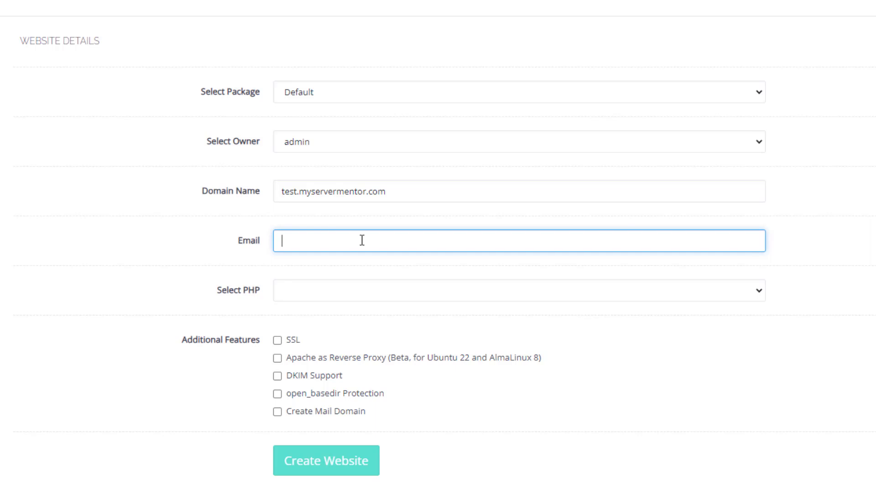
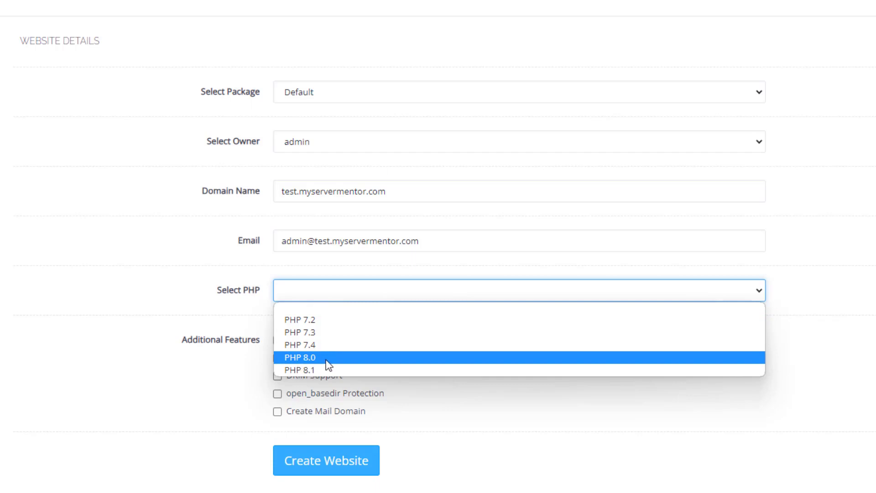
mouse_move(331, 355)
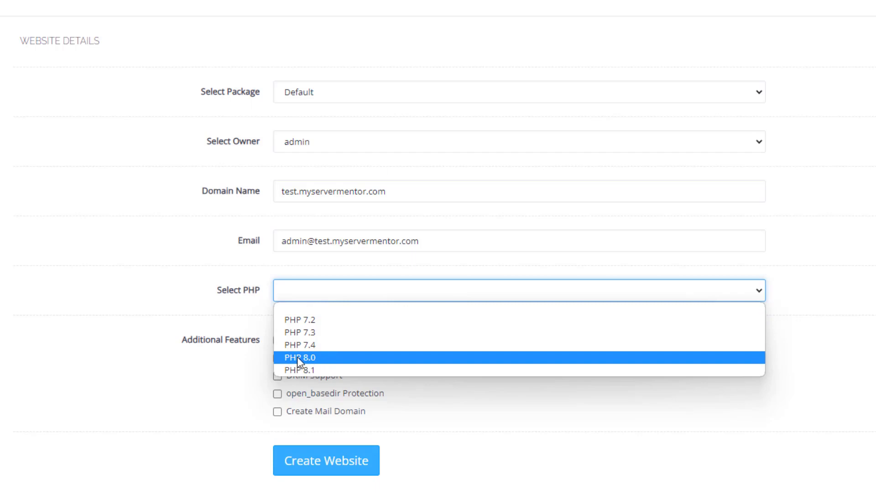
Step: Choose PHP 8.0 and leave mail domain and DKIM support switched off
left_click(297, 358)
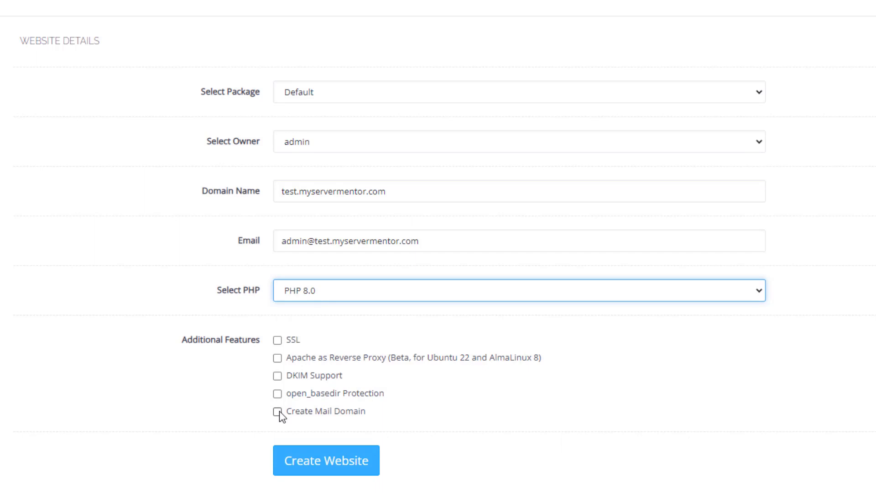
left_click(277, 410)
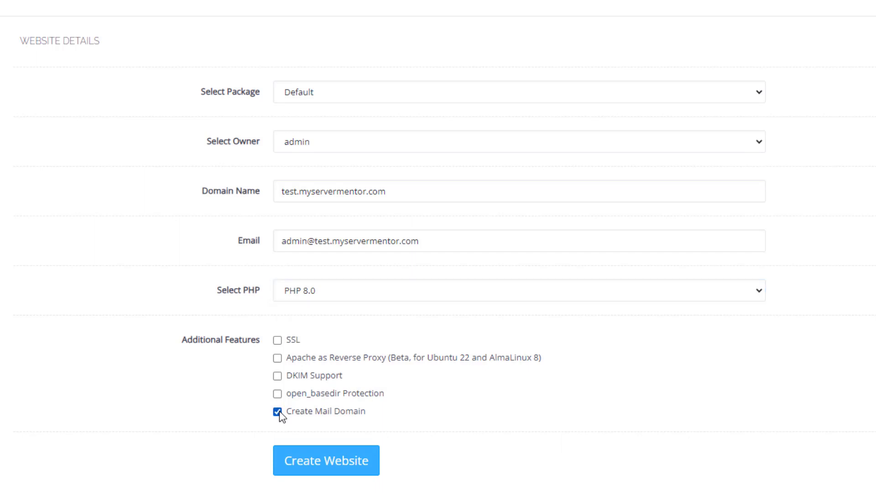
left_click(276, 411)
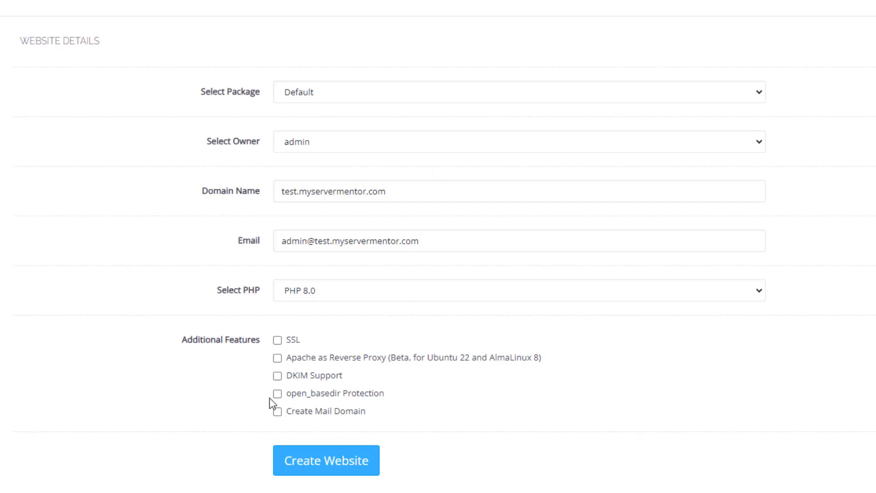
left_click(277, 376)
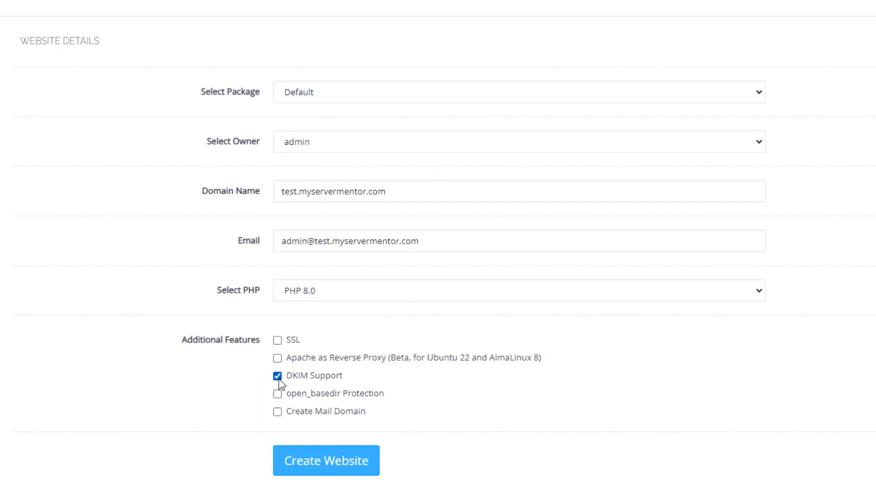
left_click(276, 376)
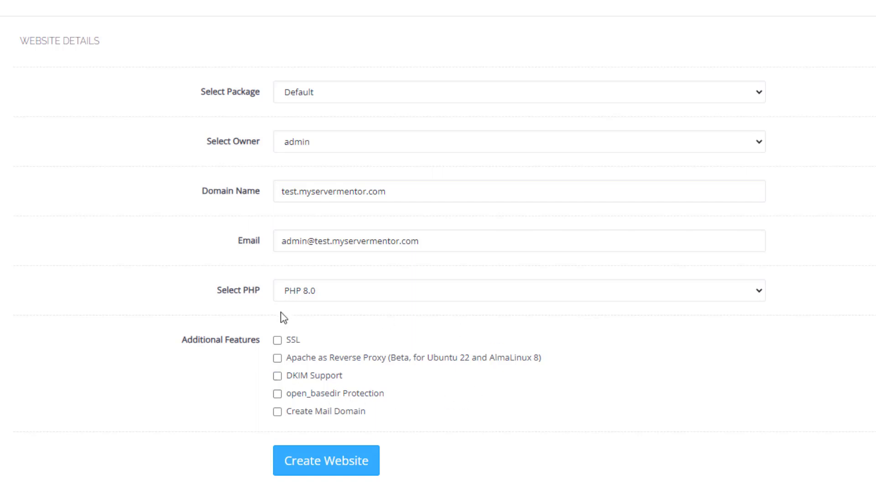
mouse_move(296, 441)
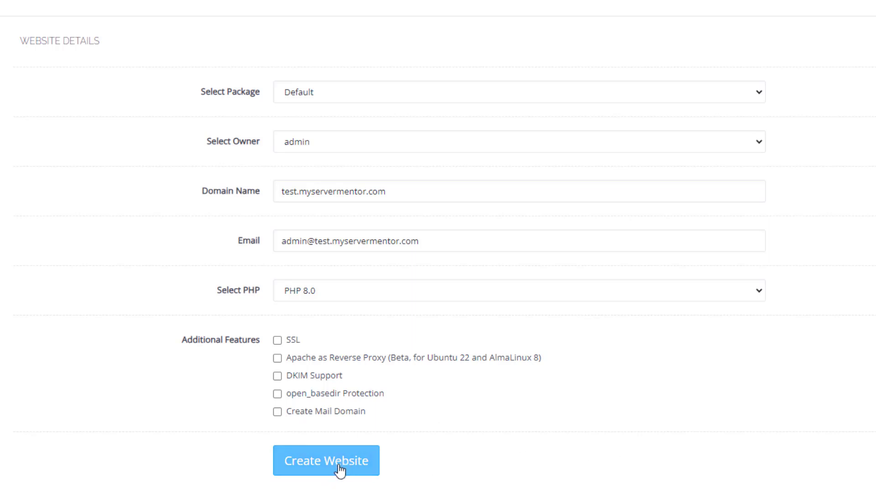
Step: Create the website and leave the success message via Go Back
left_click(327, 473)
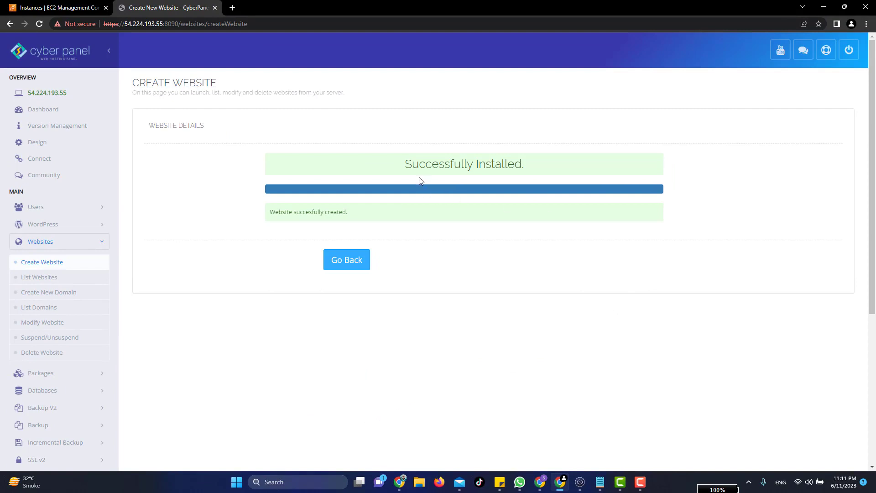
mouse_move(352, 343)
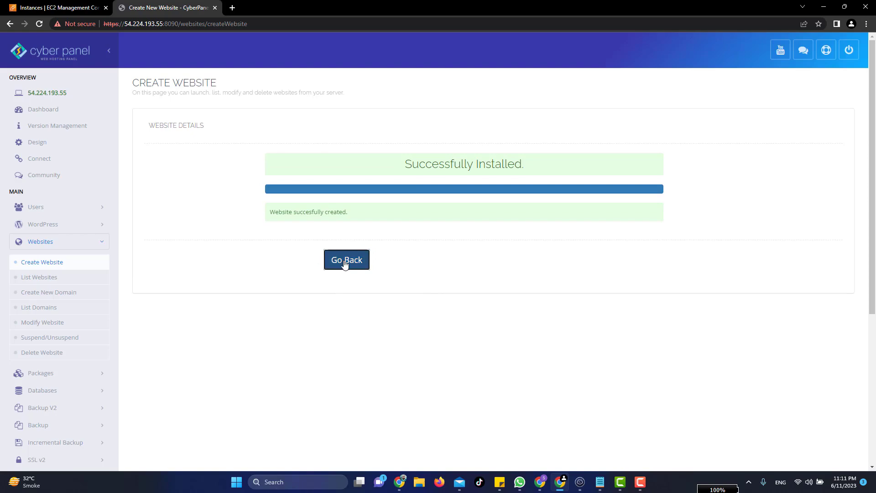
left_click(347, 260)
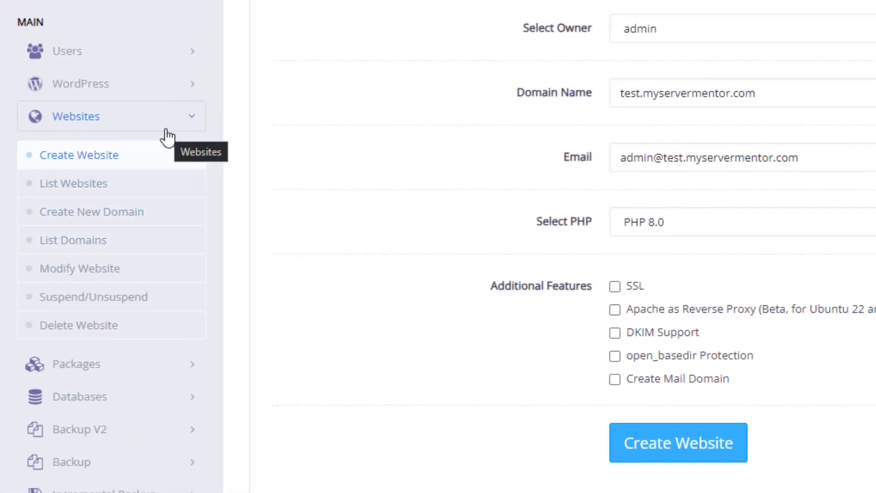
mouse_move(114, 139)
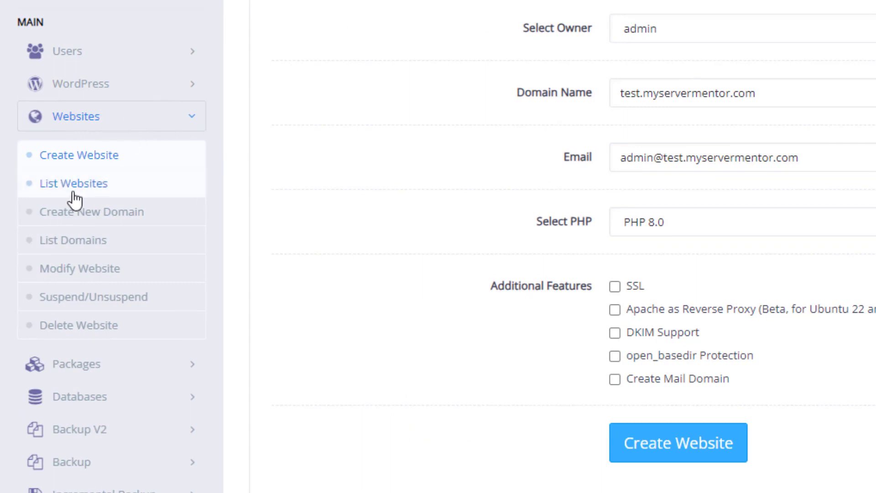
mouse_move(81, 194)
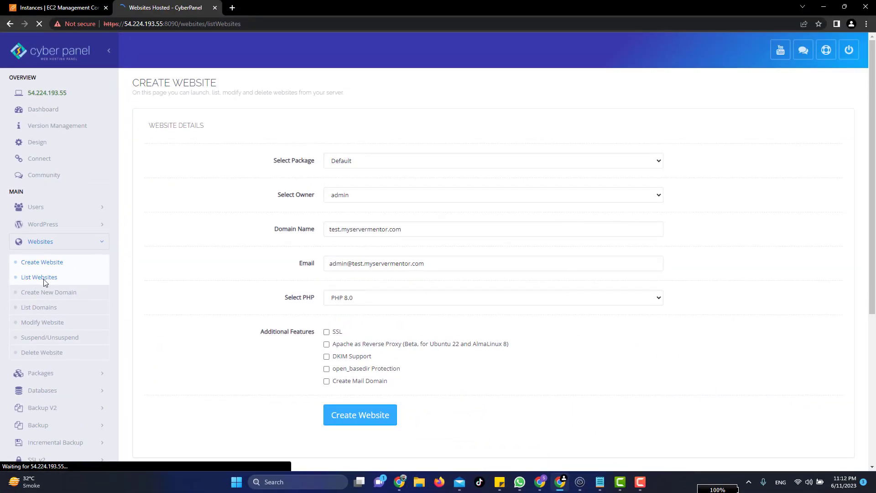
Step: List the hosted websites and manage test.myservermentor.com
left_click(38, 278)
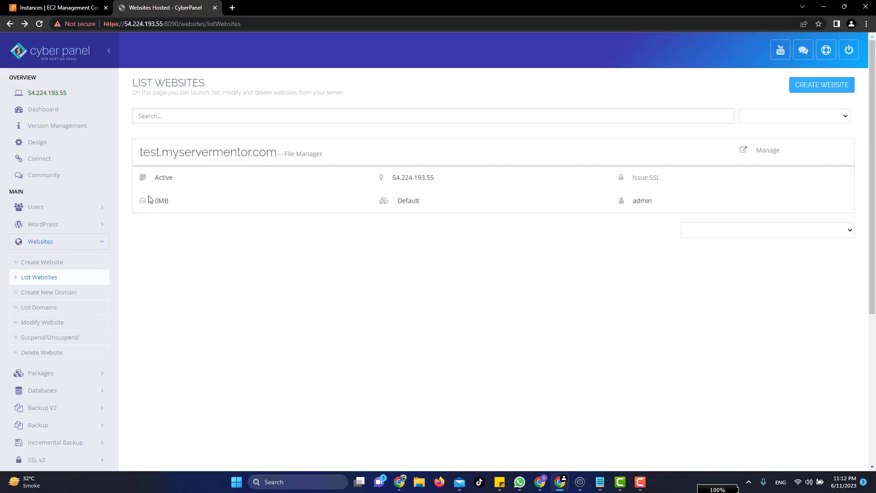
mouse_move(223, 274)
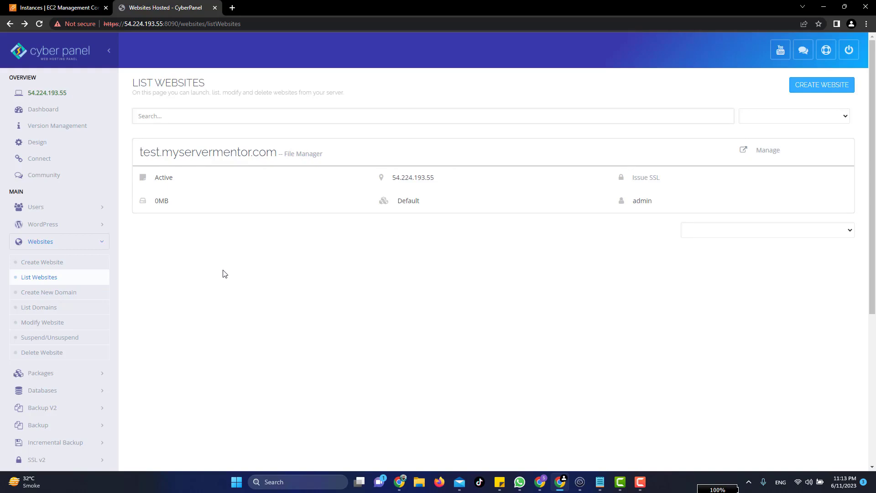
mouse_move(223, 279)
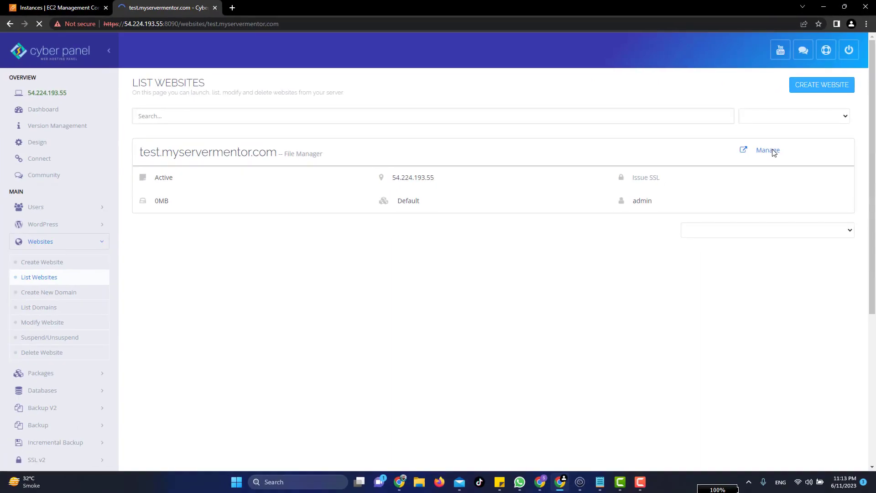
left_click(768, 149)
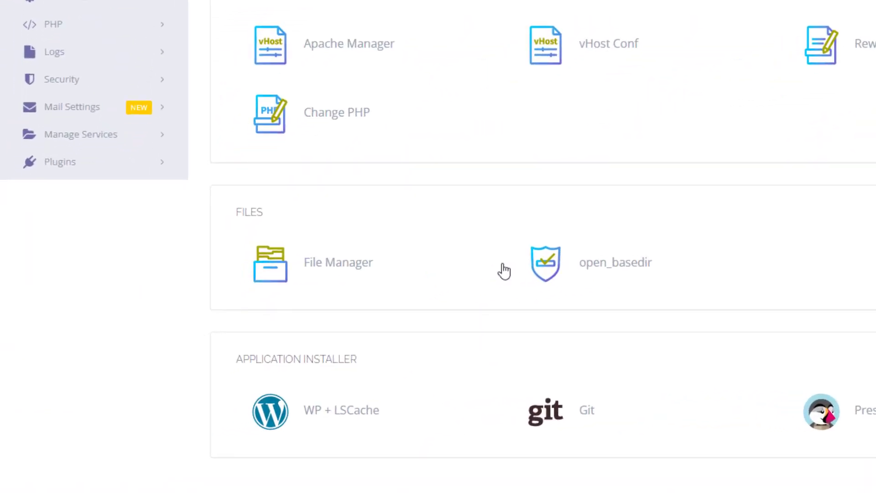
mouse_move(324, 419)
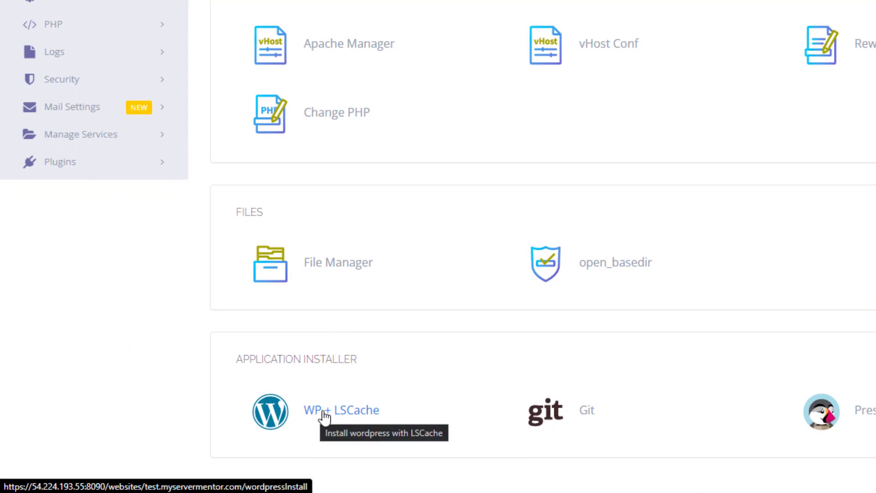
mouse_move(345, 425)
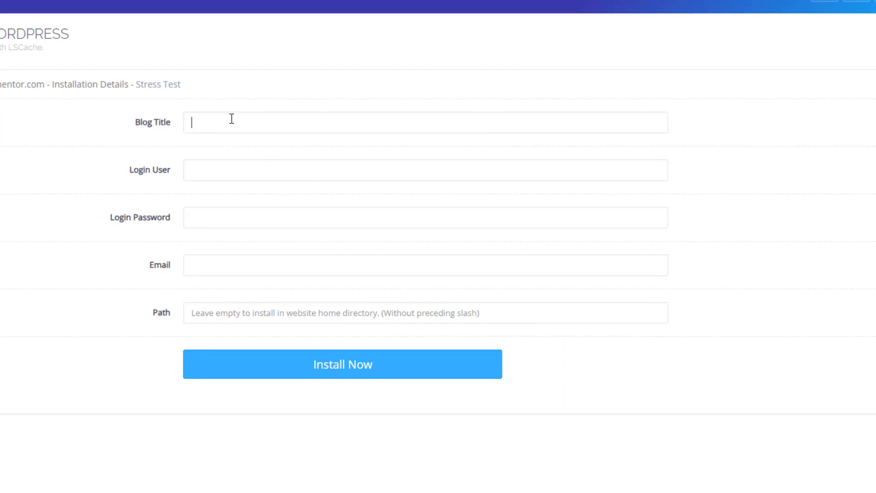
Step: Install WordPress titled 'WP testing-website' with user admin, a password and a myservermentor.com admin email
left_click(424, 122)
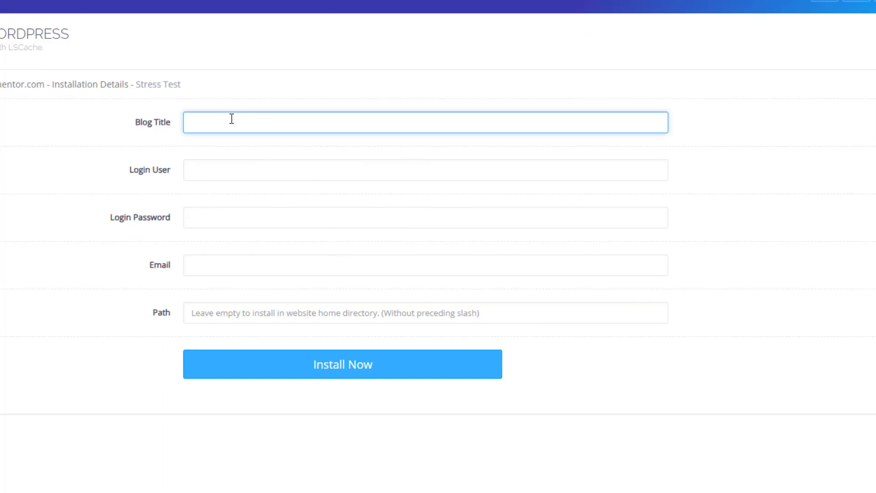
type("WP test")
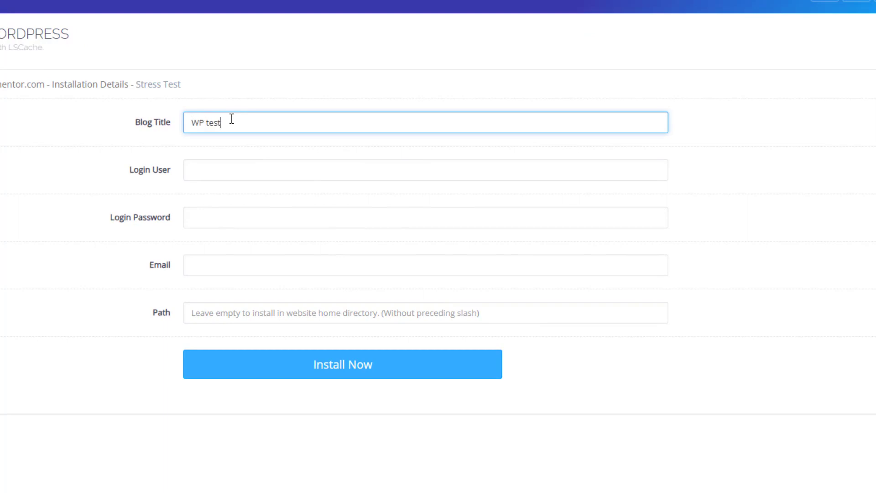
type("ing-website")
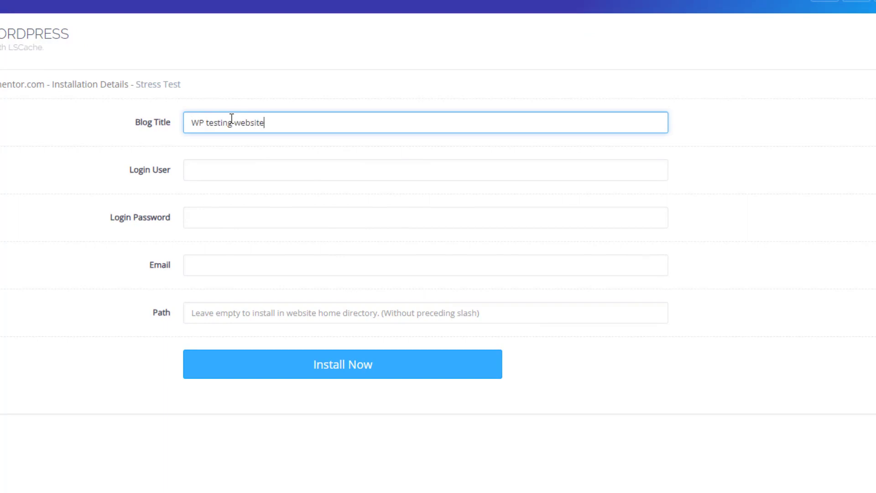
left_click(424, 168)
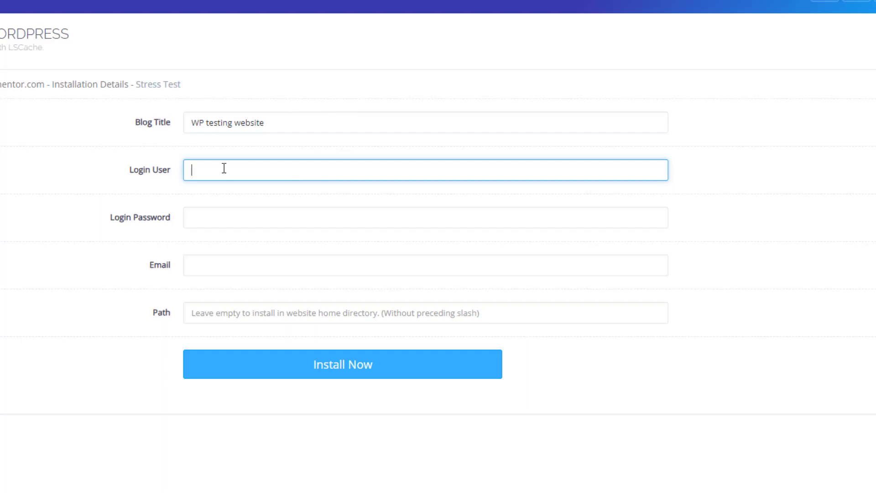
type("admin")
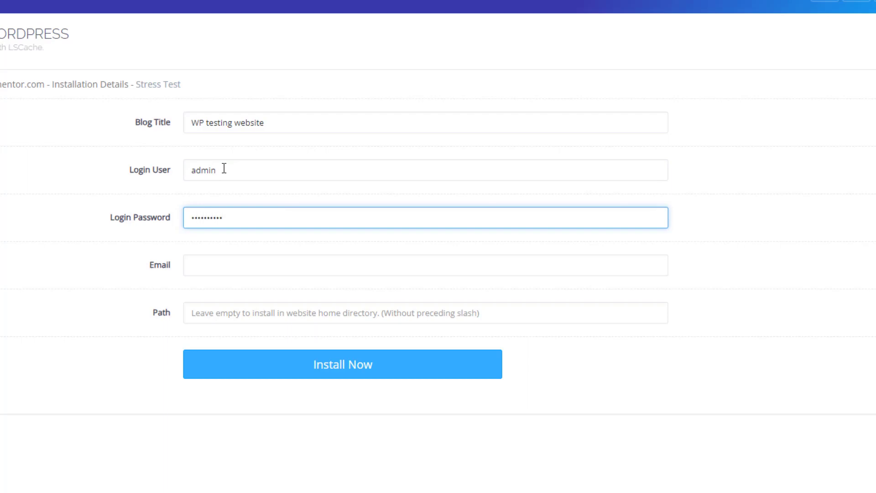
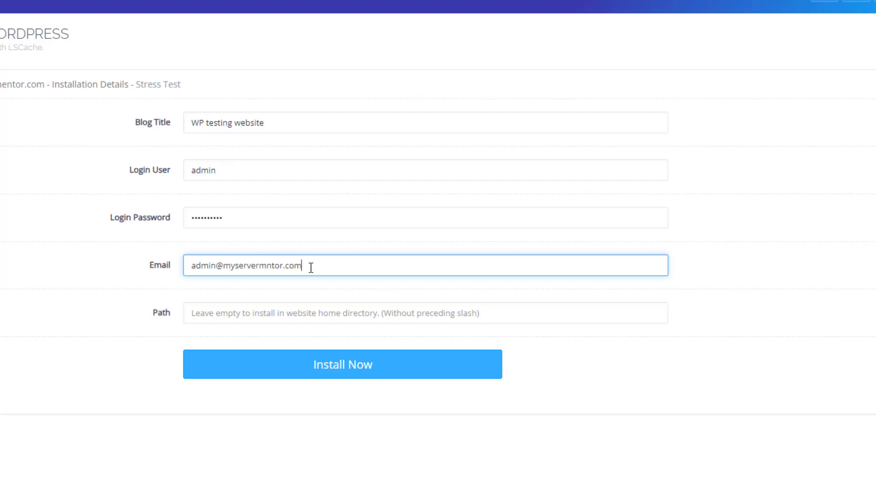
mouse_move(320, 283)
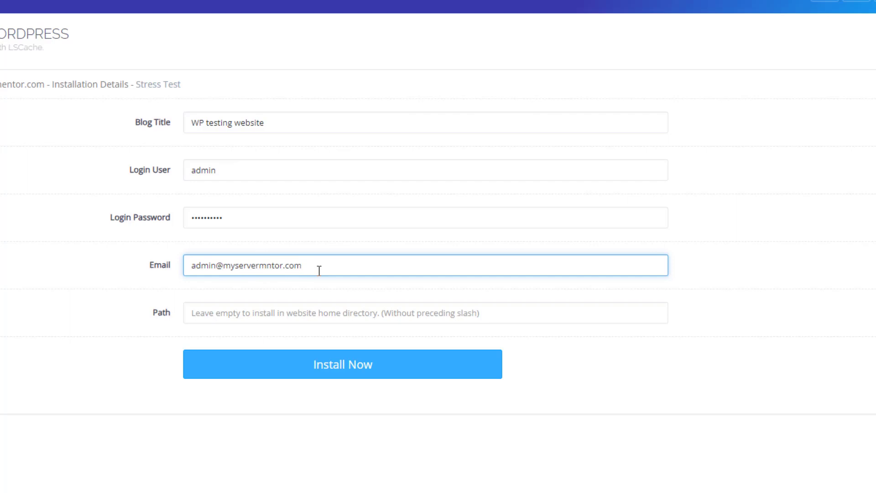
mouse_move(281, 371)
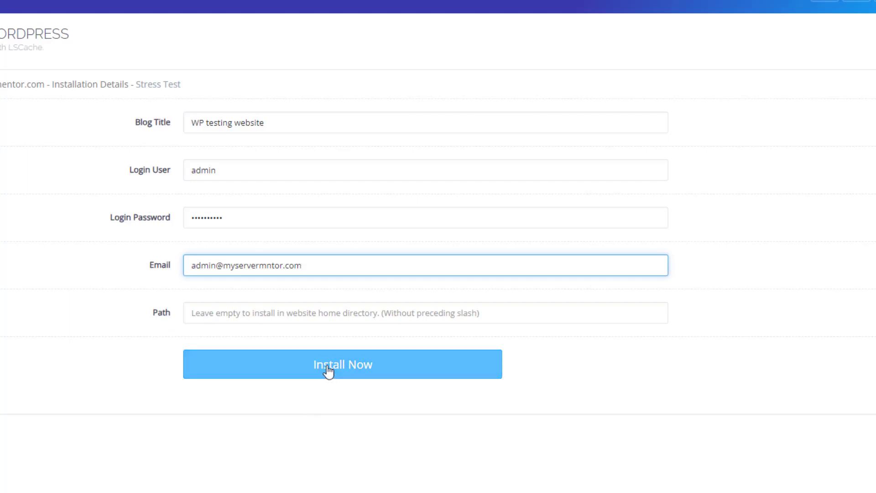
left_click(329, 364)
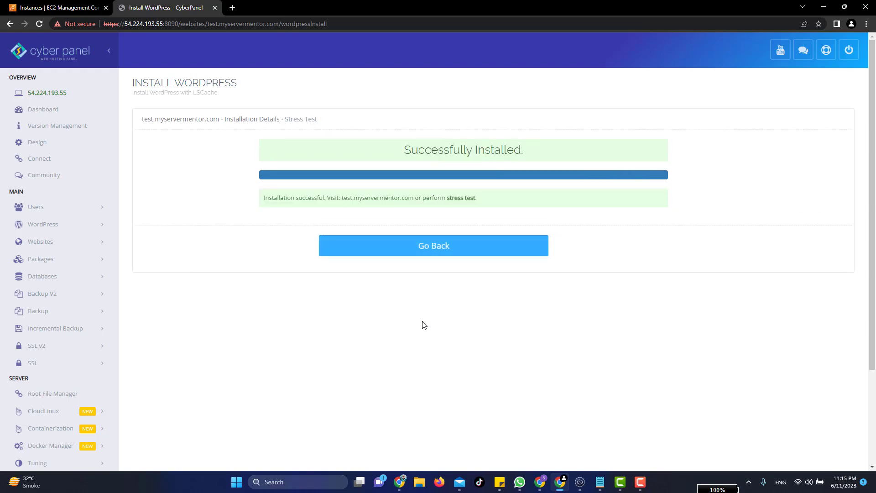
mouse_move(341, 151)
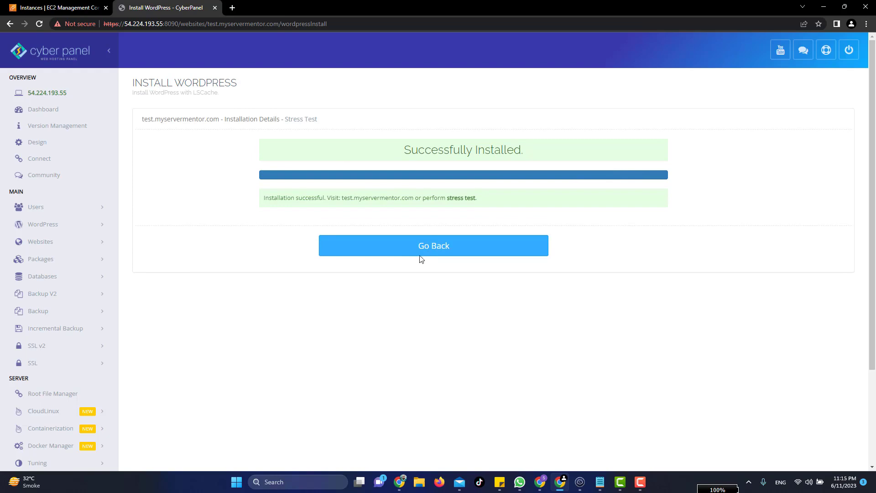
Step: Leave the WordPress installed-successfully message via Go Back
left_click(433, 246)
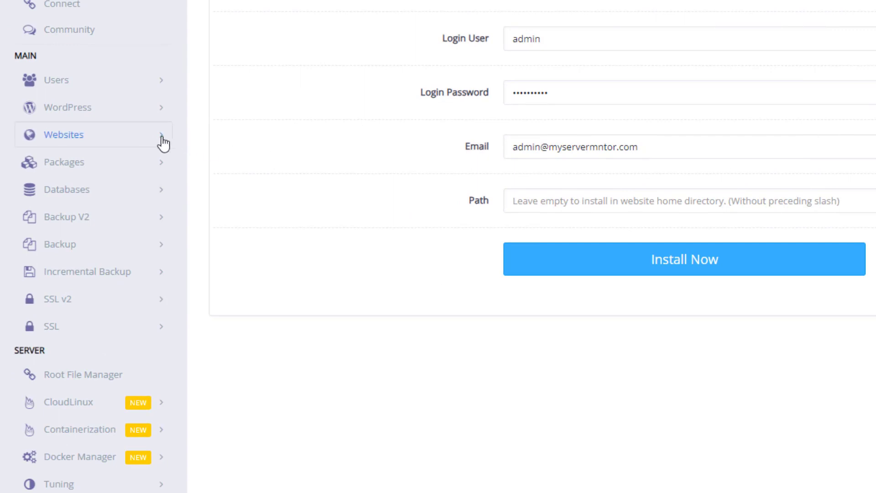
Step: List the hosted websites and bring up link options for the site's File Manager
left_click(63, 134)
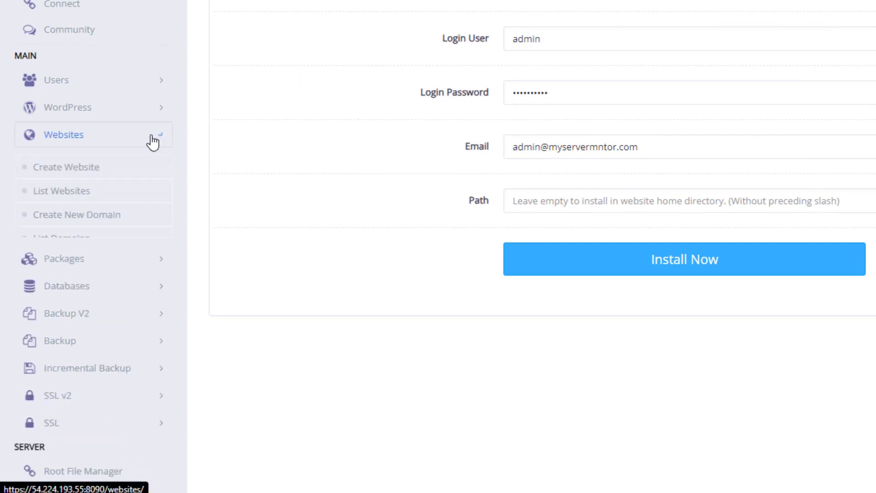
left_click(62, 136)
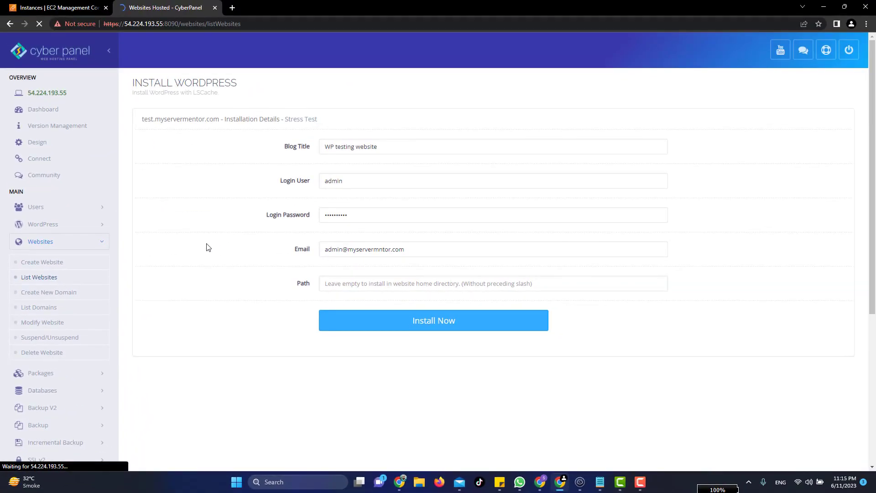
left_click(39, 278)
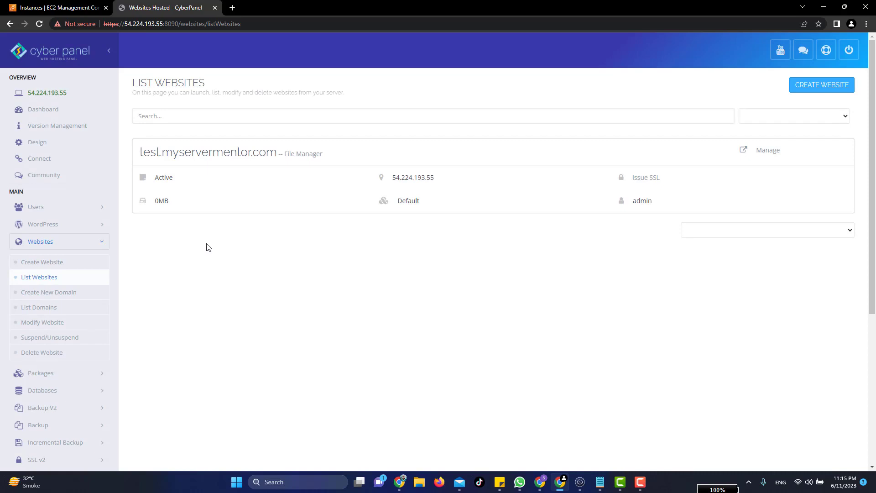
mouse_move(267, 250)
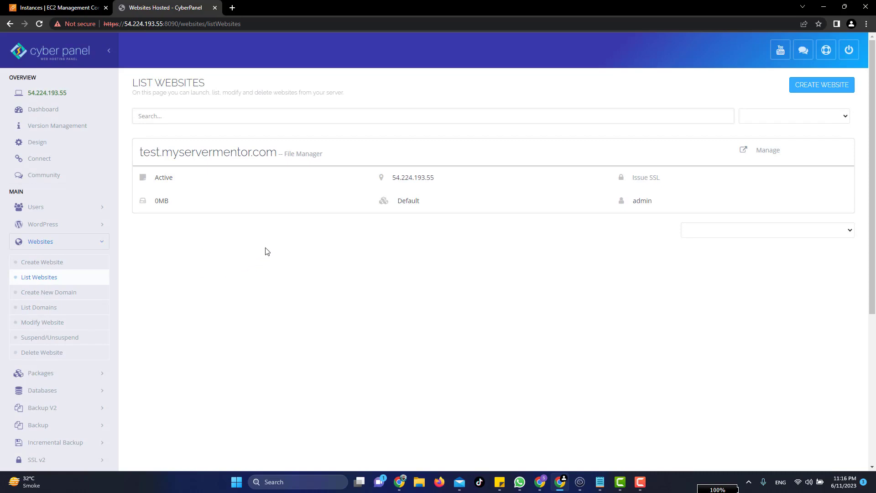
mouse_move(274, 239)
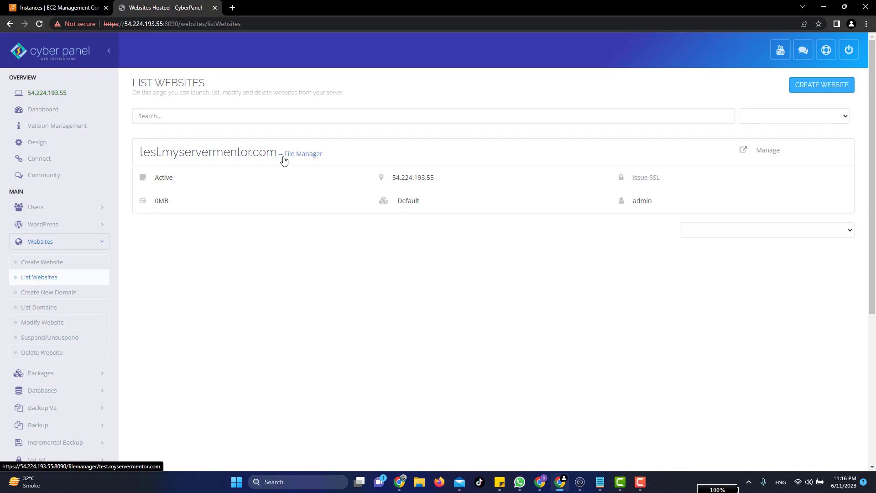
right_click(302, 154)
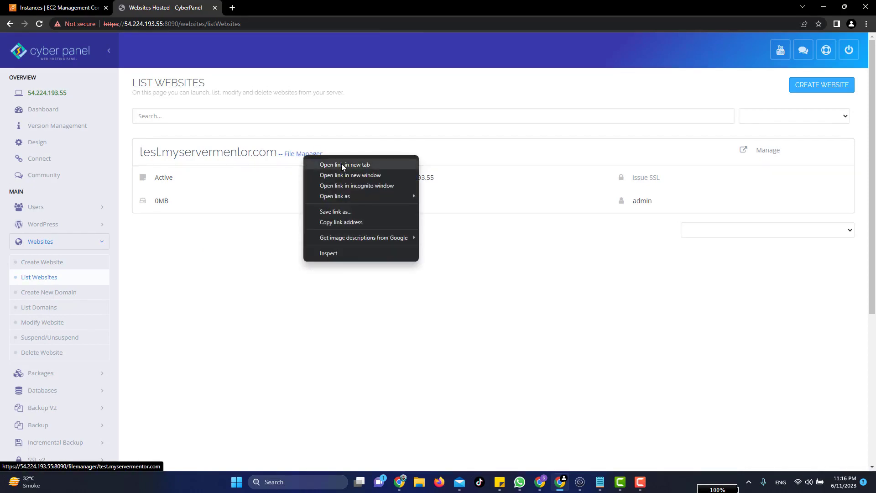
left_click(344, 164)
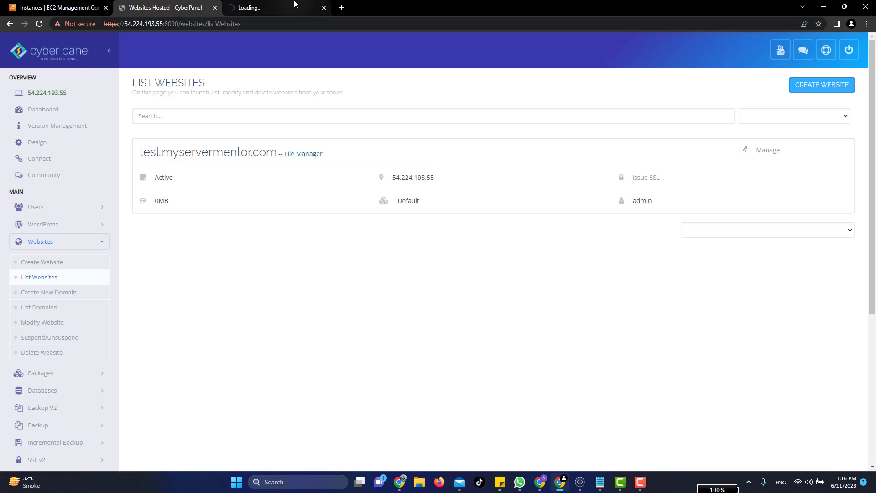
left_click(299, 153)
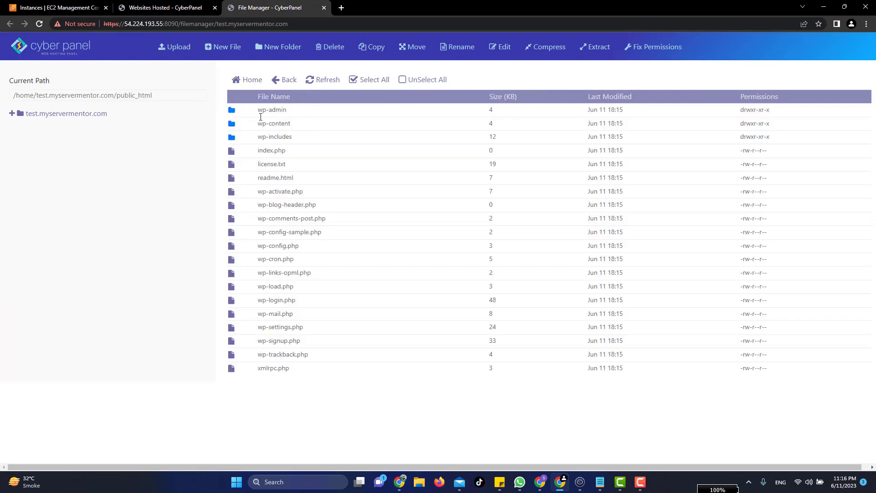
mouse_move(257, 321)
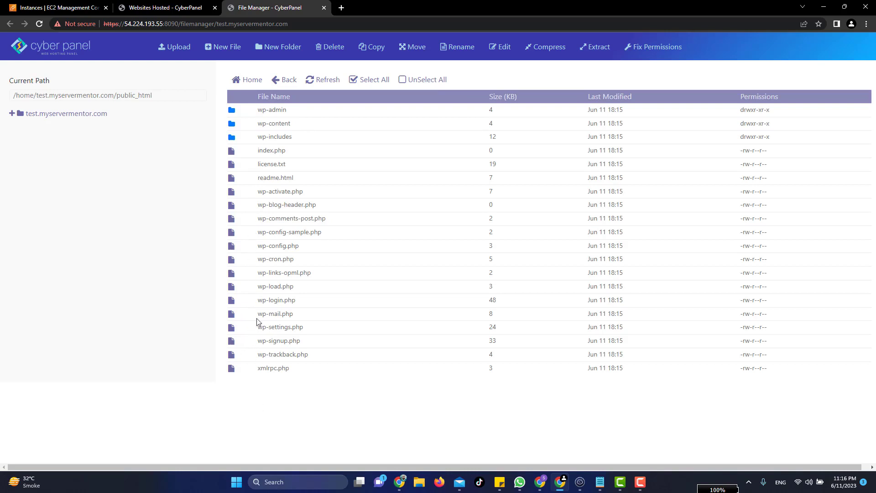
mouse_move(257, 367)
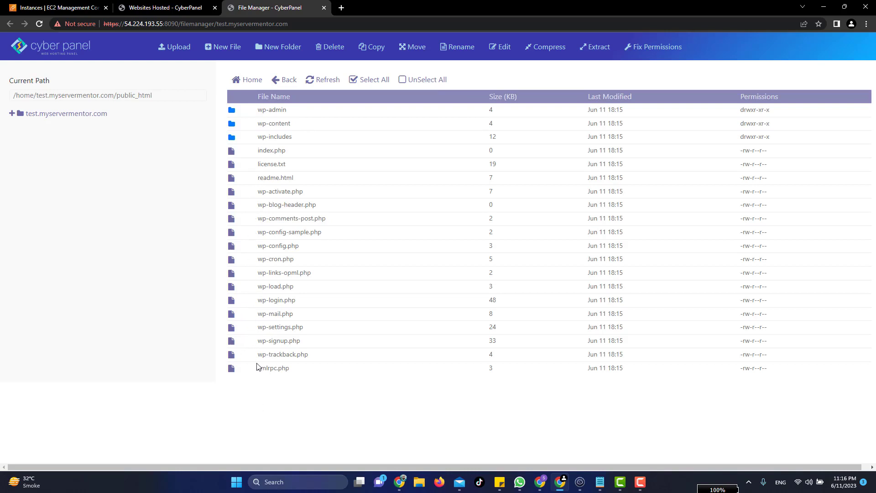
left_click(325, 8)
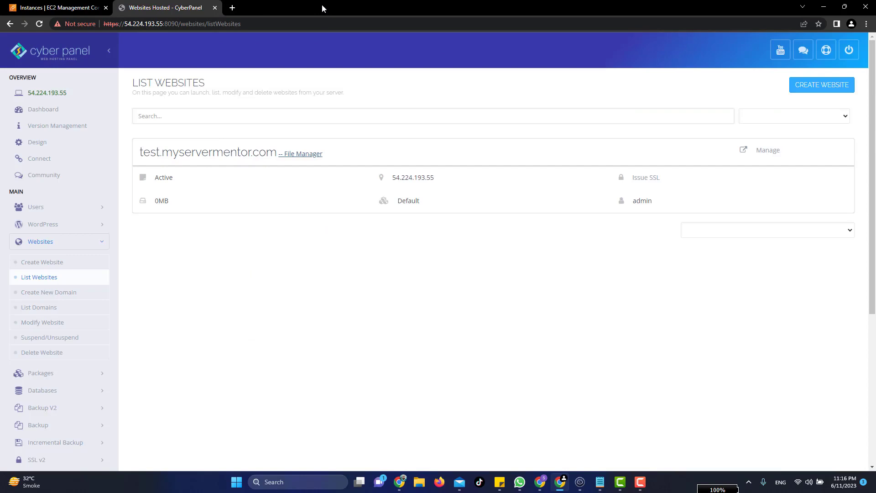
mouse_move(230, 248)
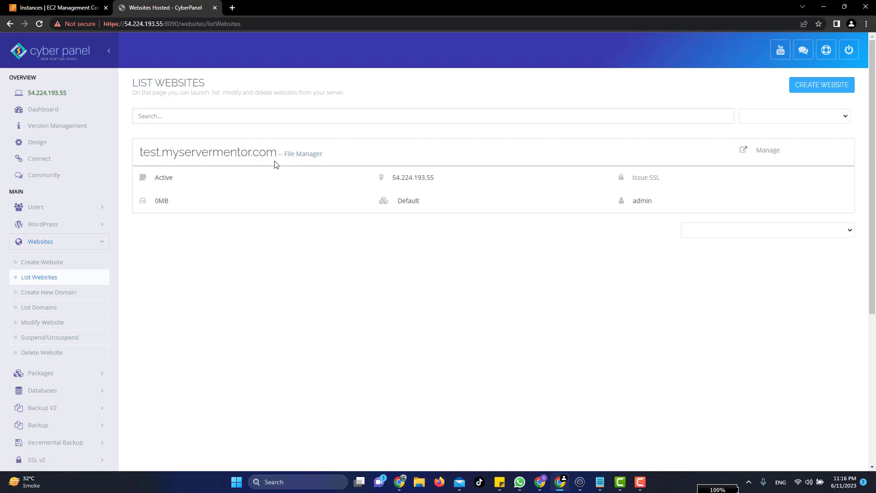
mouse_move(139, 162)
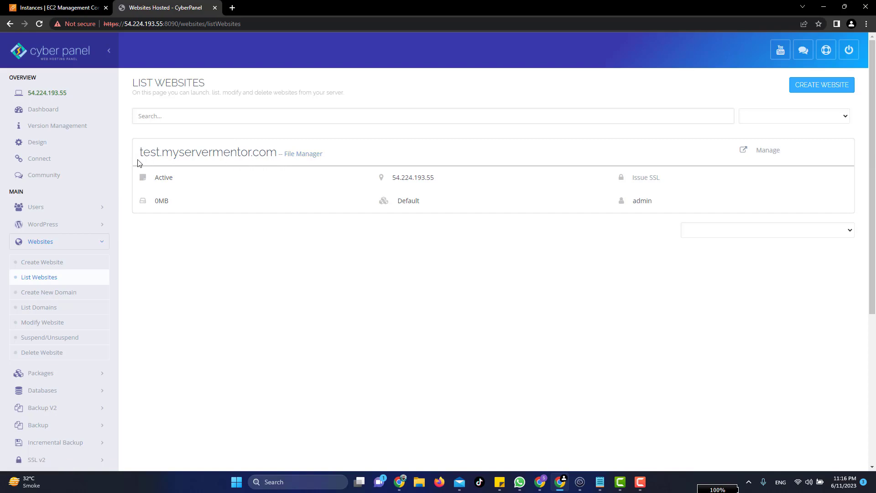
mouse_move(236, 163)
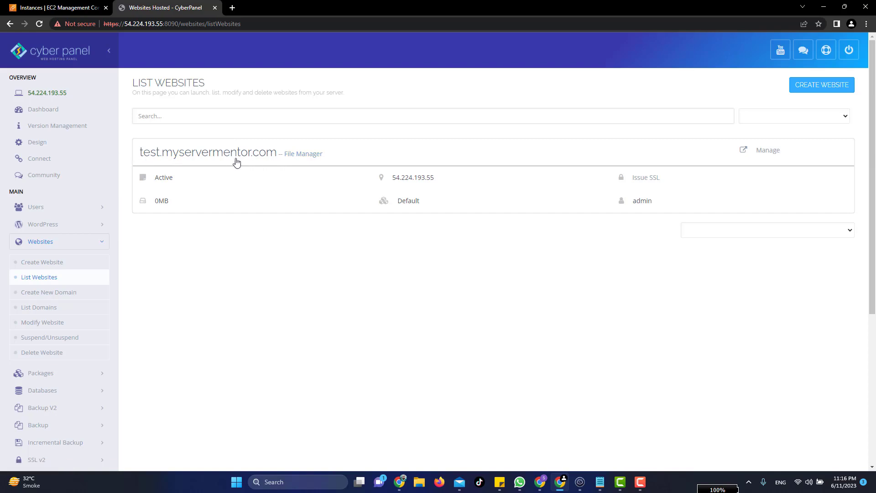
mouse_move(135, 164)
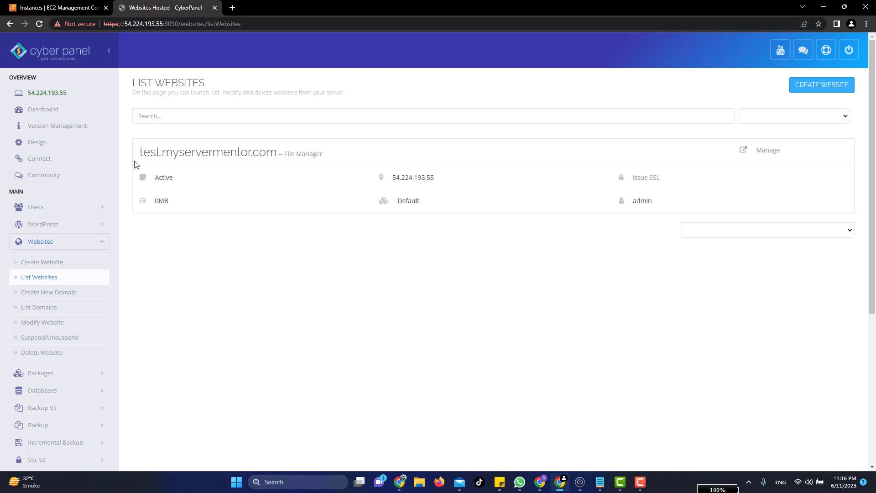
mouse_move(166, 169)
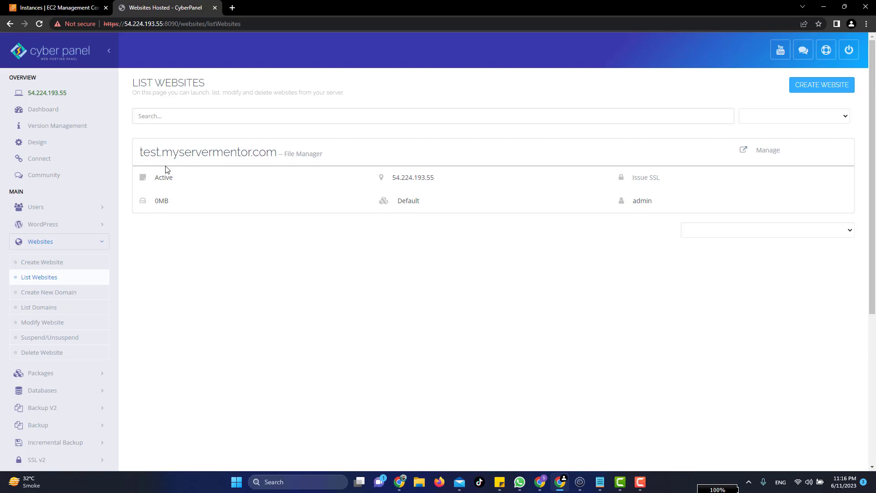
mouse_move(141, 158)
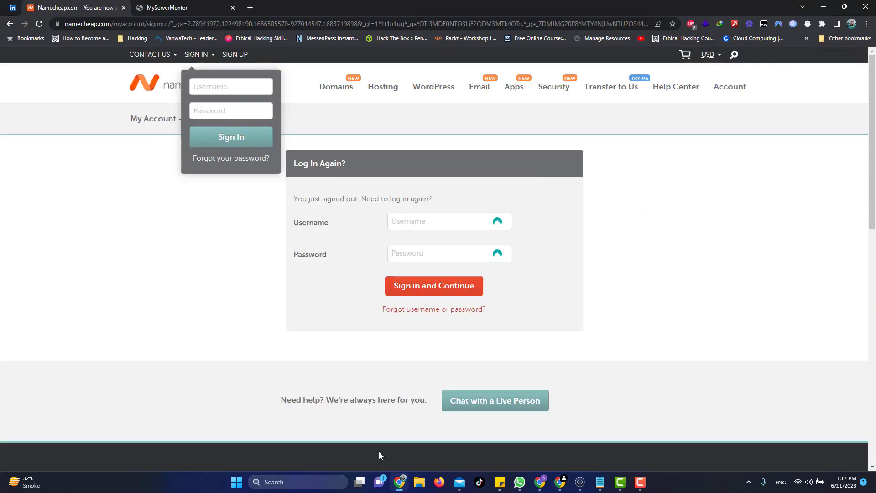
Step: Sign in to Namecheap with the saved account credentials
left_click(207, 159)
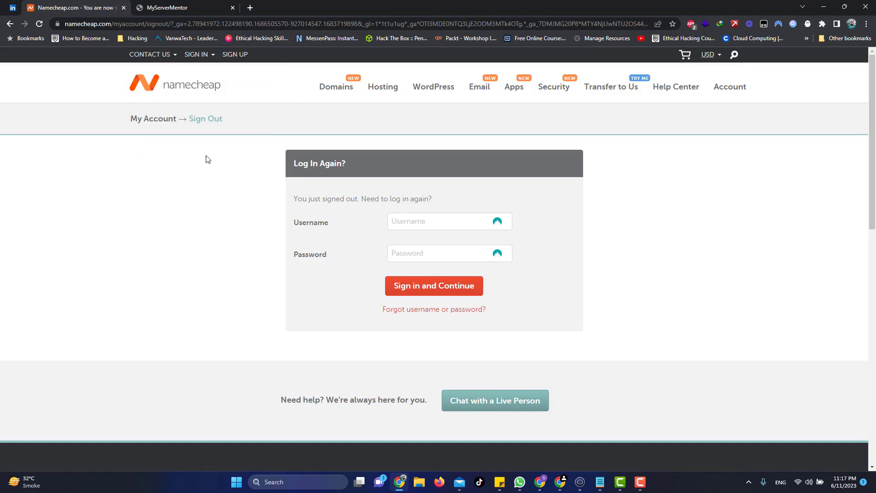
mouse_move(288, 80)
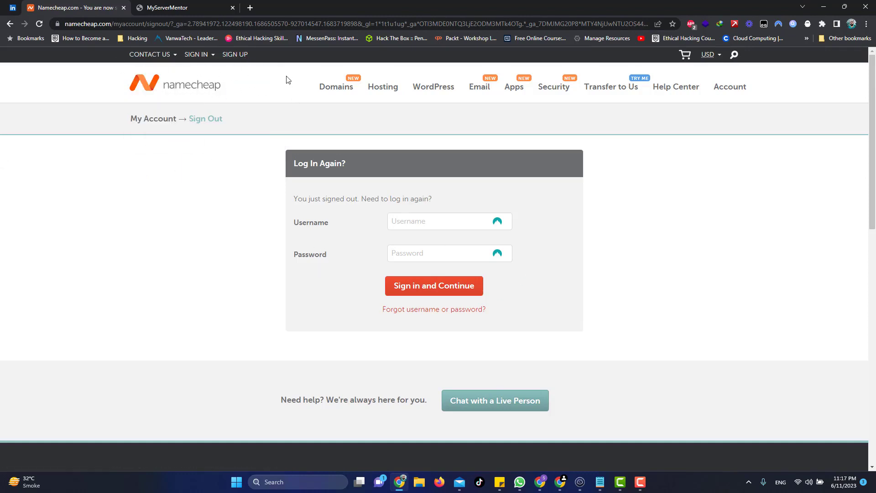
left_click(448, 221)
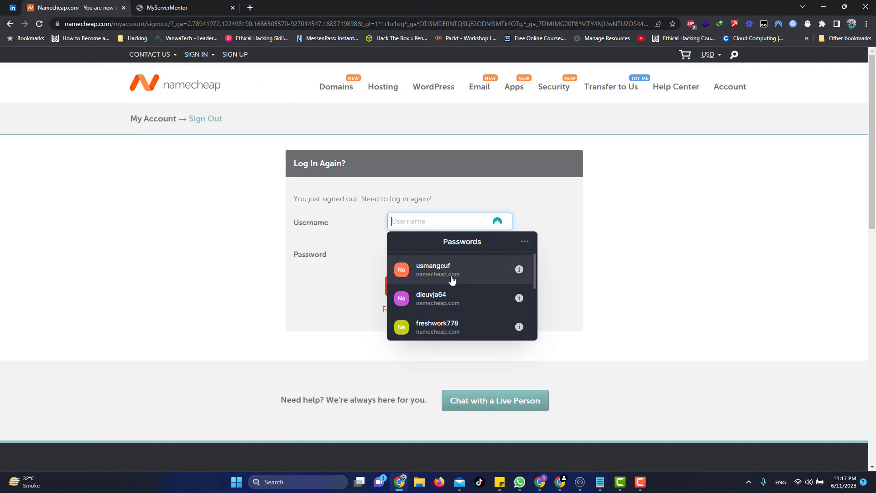
left_click(451, 269)
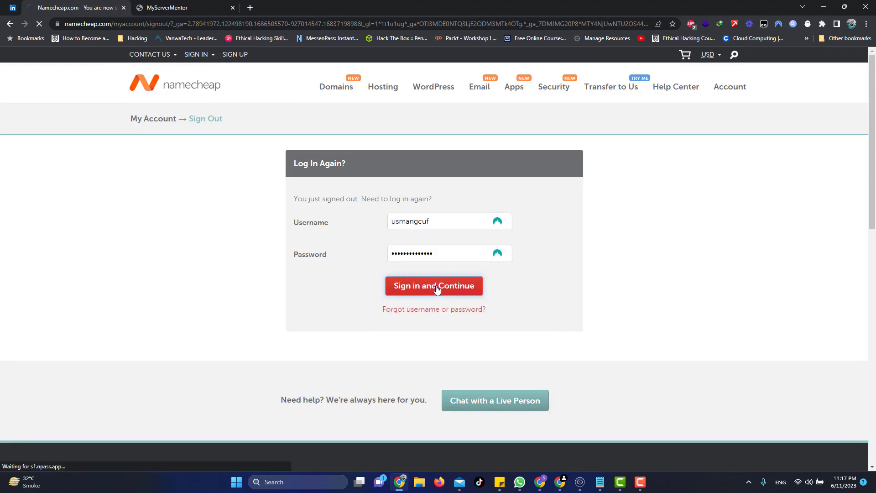
left_click(434, 285)
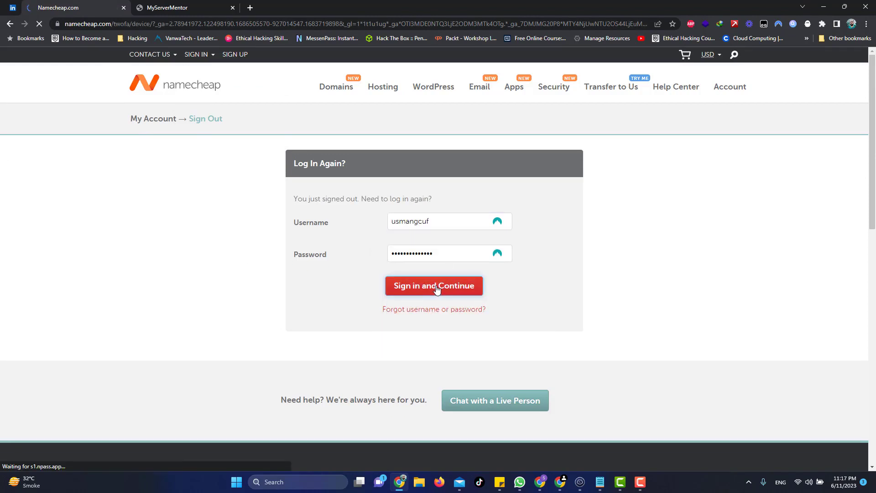
left_click(434, 285)
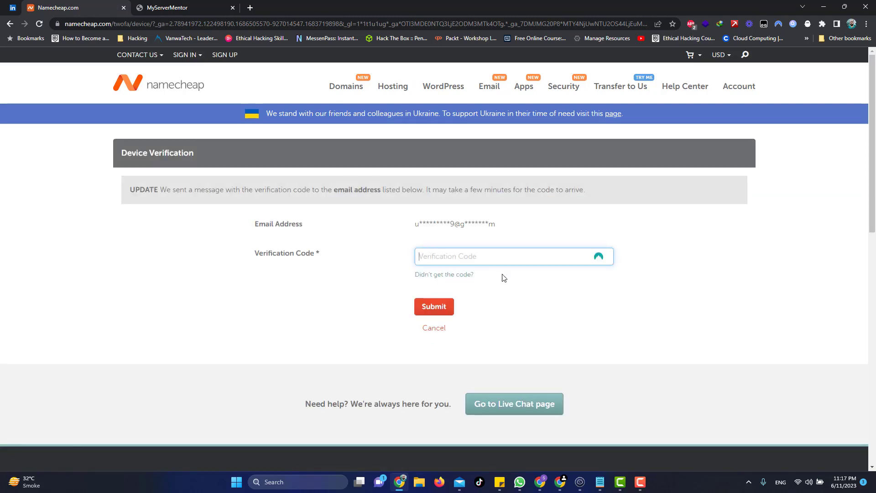
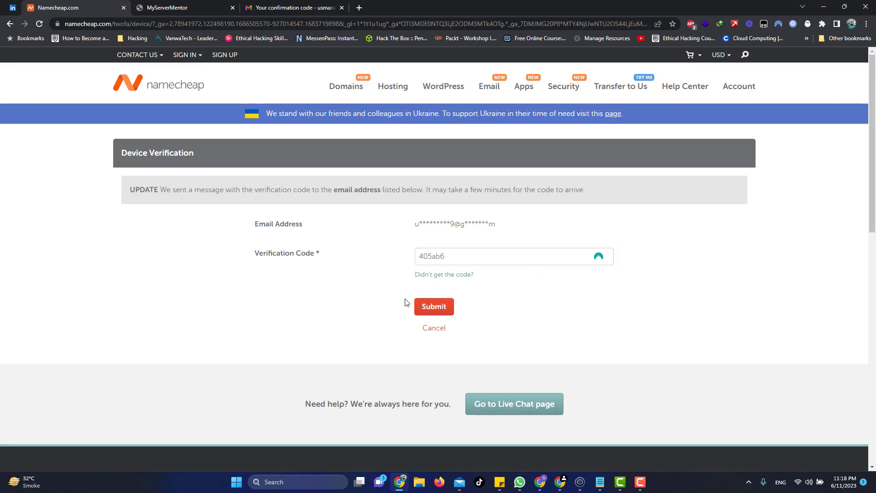
left_click(434, 307)
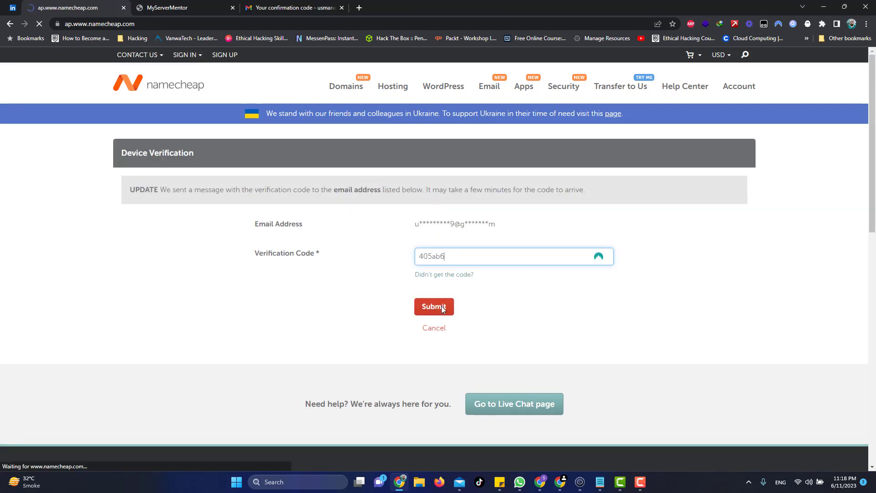
left_click(435, 307)
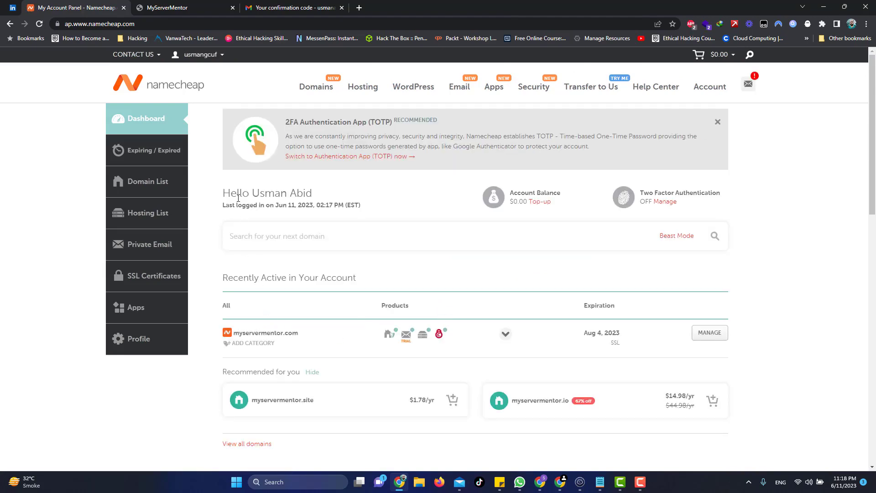
mouse_move(308, 334)
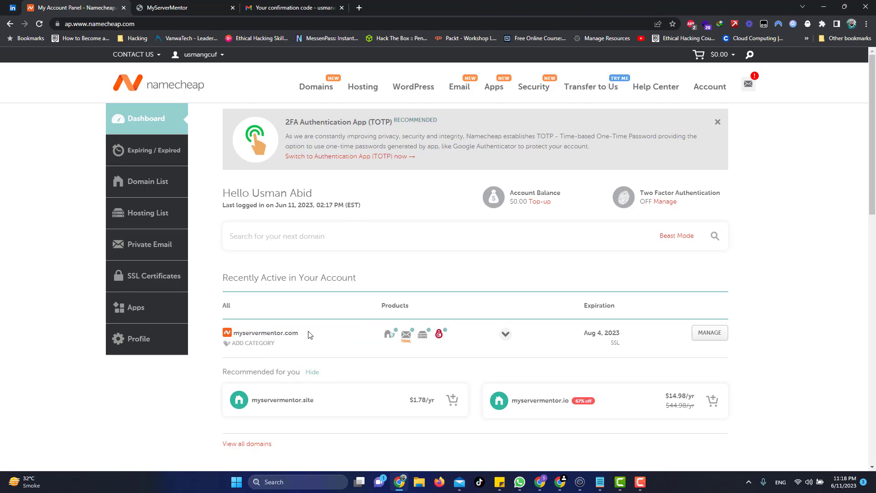
Step: Manage the myservermentor.com domain from the Recently Active list
double_click(264, 332)
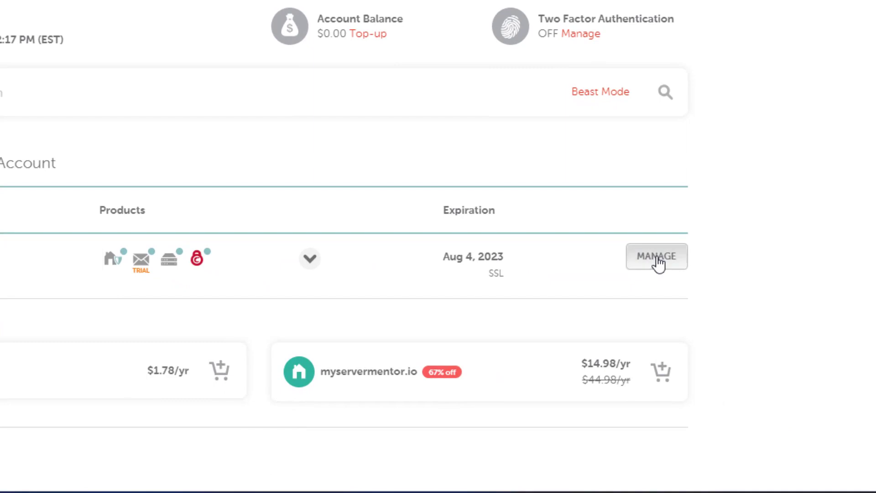
left_click(655, 256)
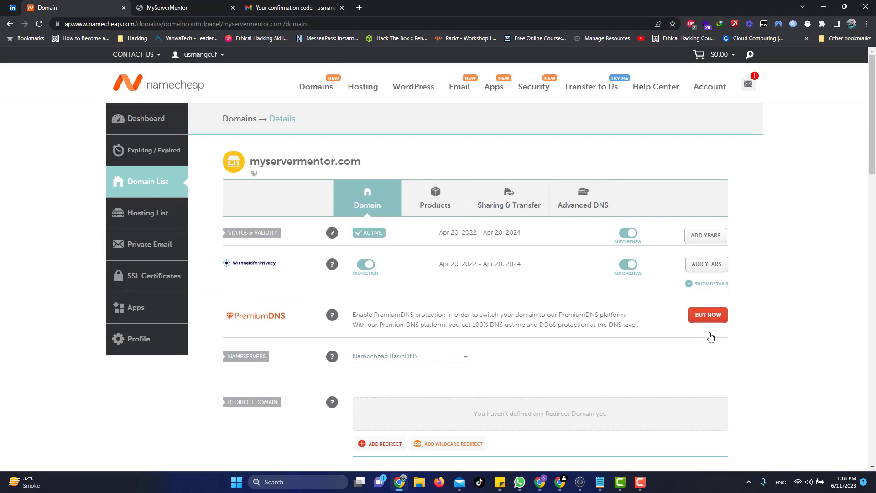
mouse_move(657, 360)
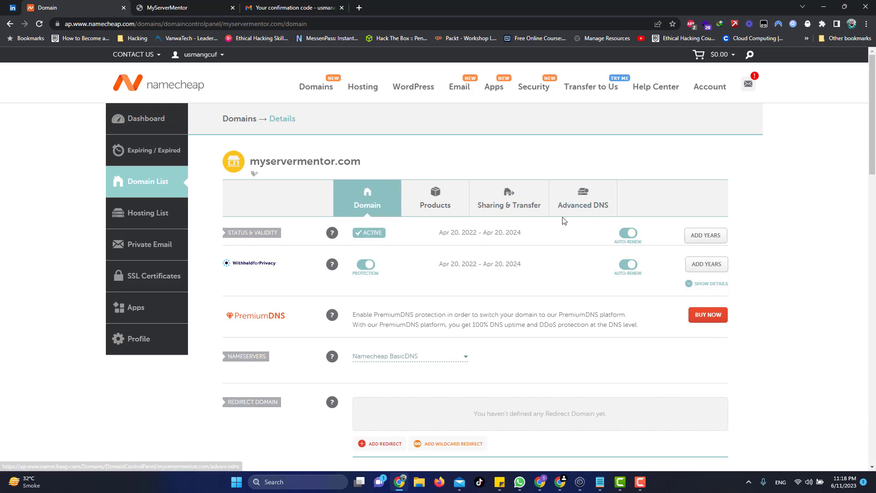
Step: Add a new A record with host 'test' in the myservermentor.com Advanced DNS records
left_click(582, 197)
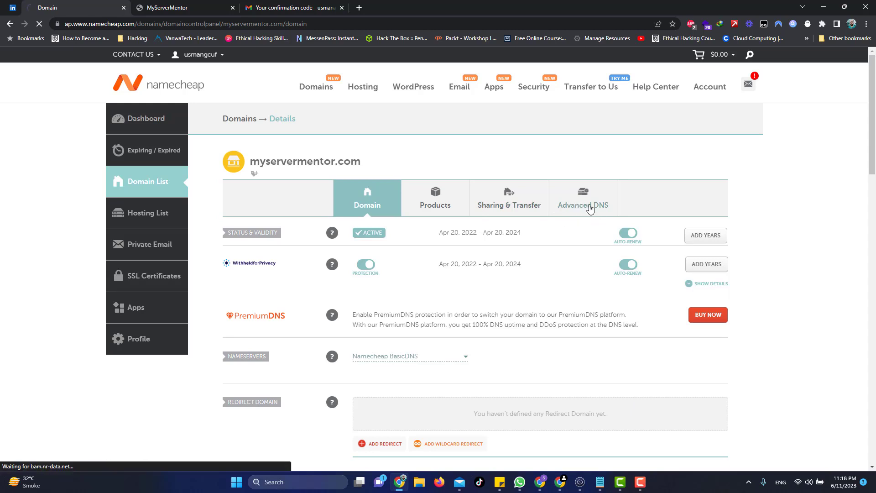
left_click(582, 197)
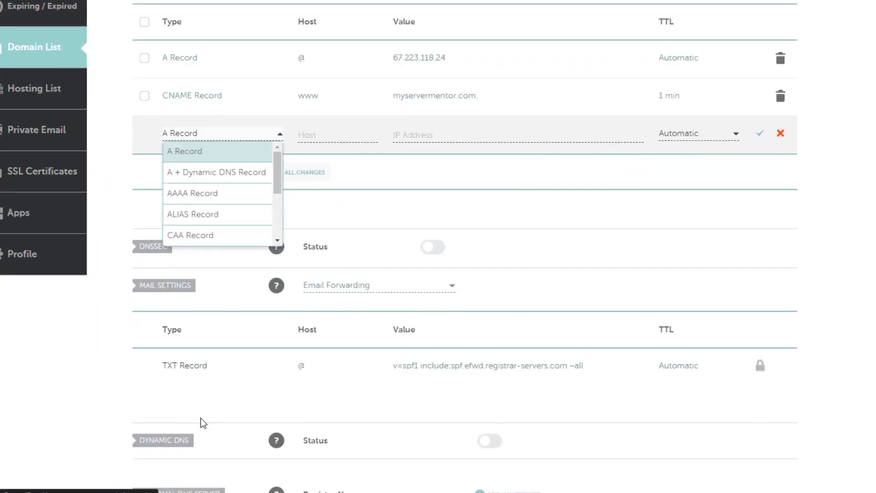
left_click(184, 152)
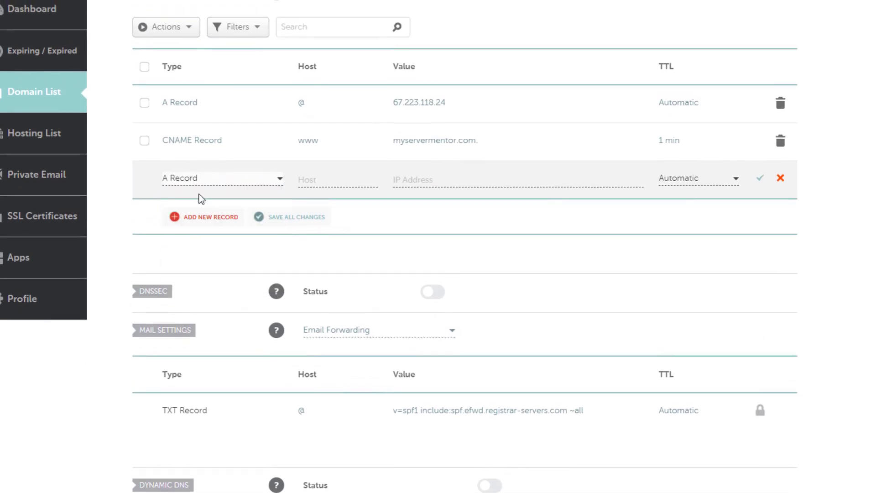
left_click(338, 179)
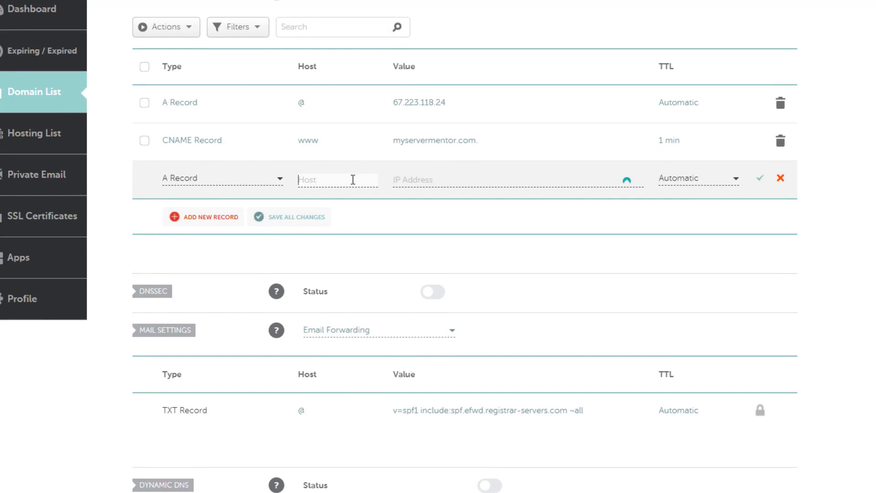
type("test.")
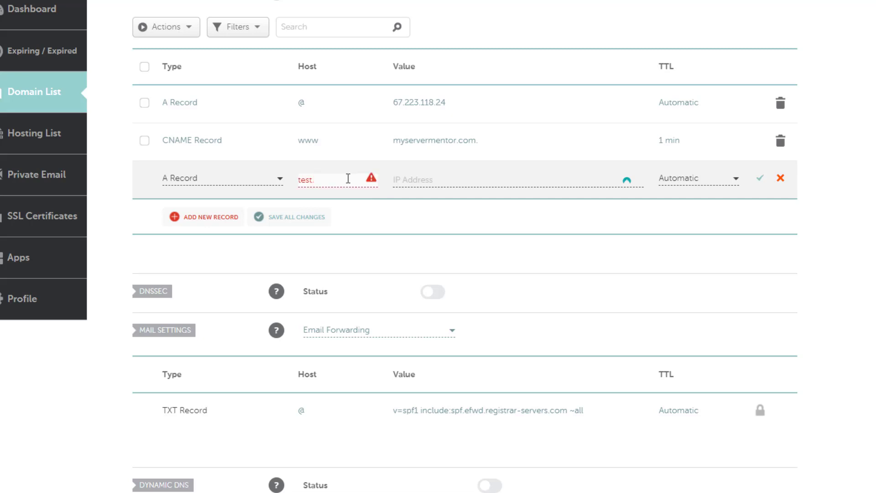
key("Backspace")
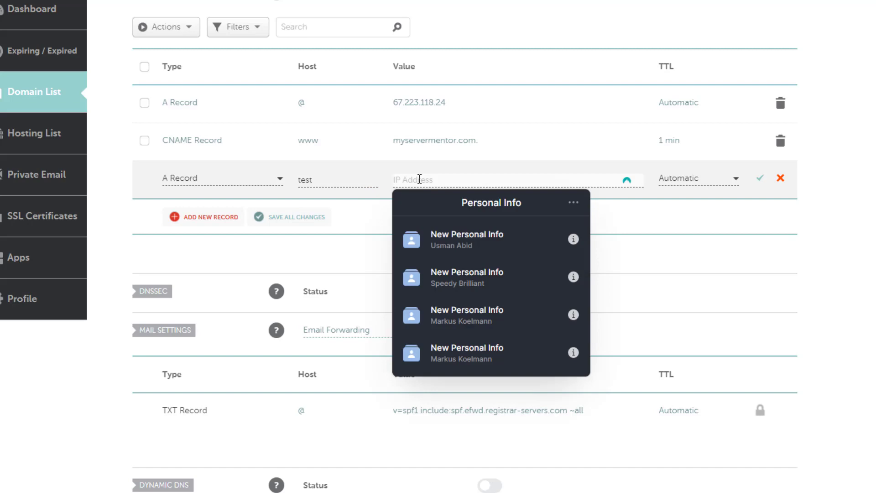
mouse_move(423, 194)
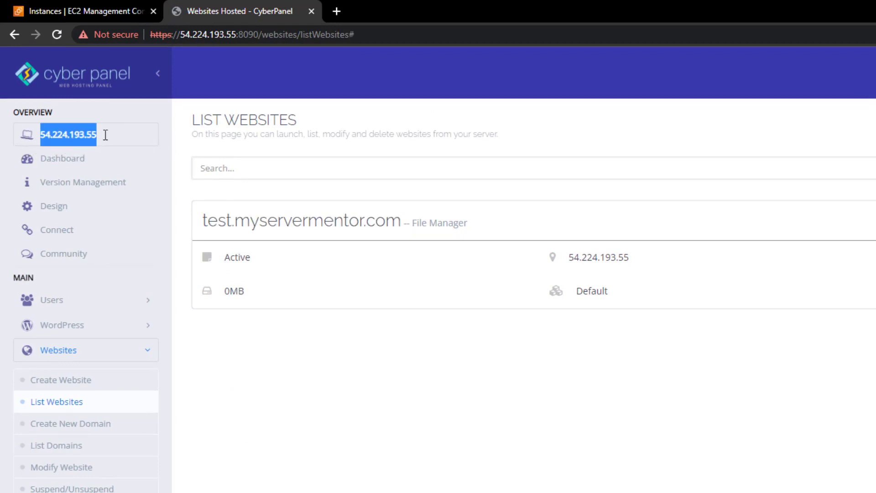
Step: Paste the server IP 54.224.193.55 into the test A record and save it
right_click(68, 134)
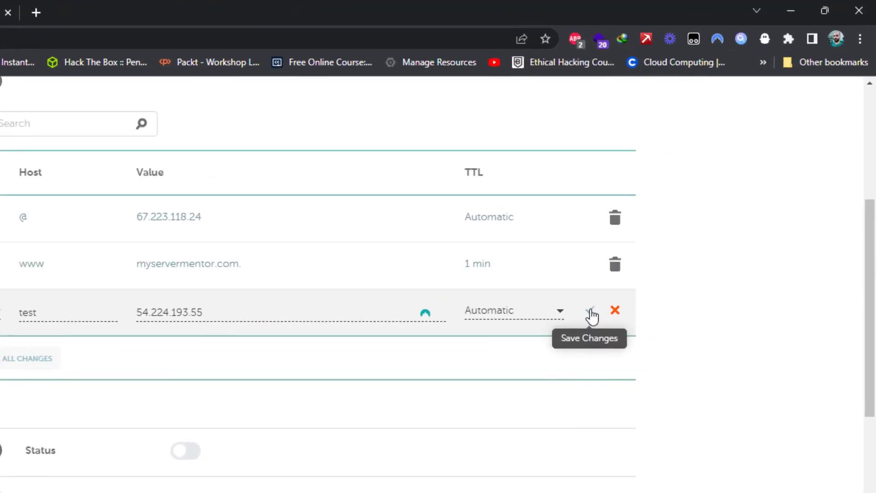
left_click(590, 314)
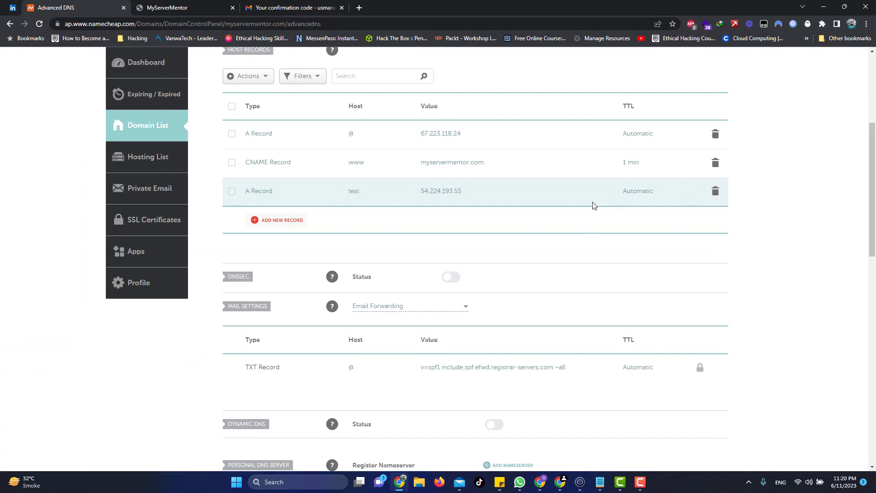
mouse_move(338, 200)
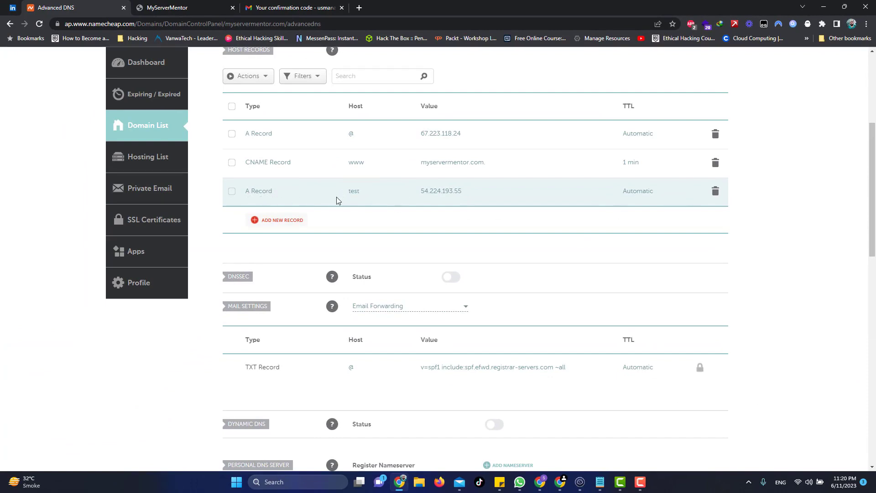
double_click(353, 191)
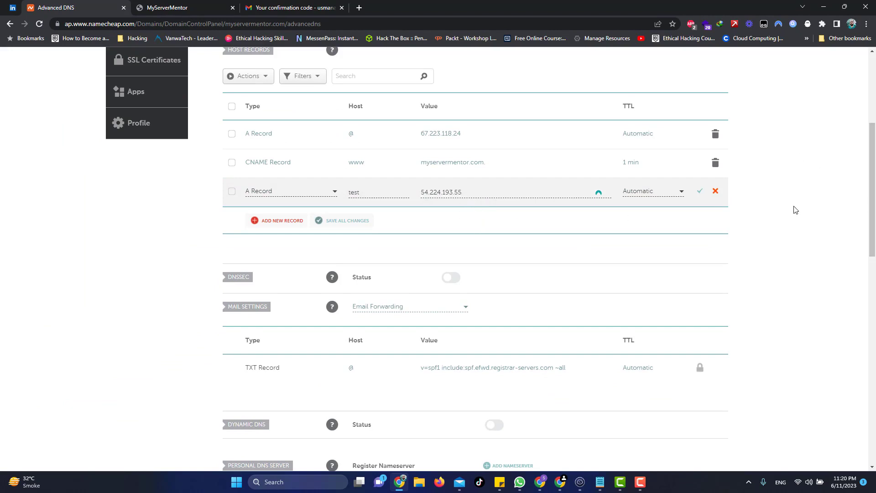
mouse_move(762, 248)
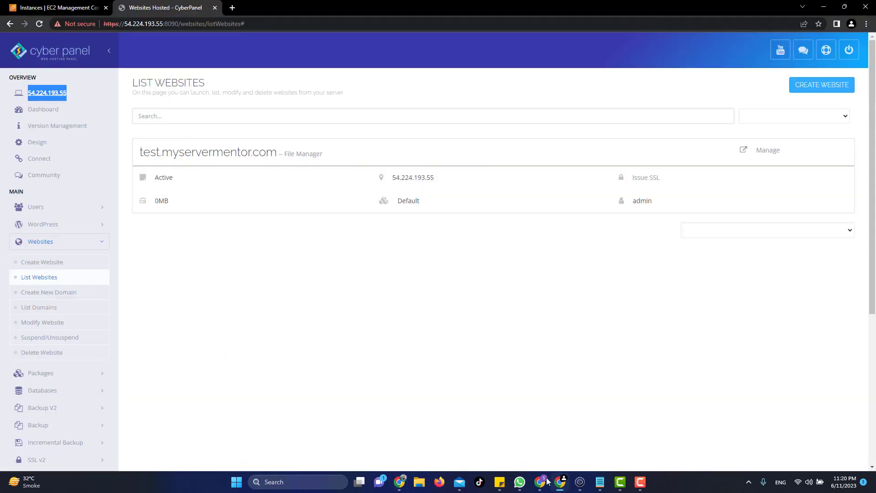
mouse_move(133, 162)
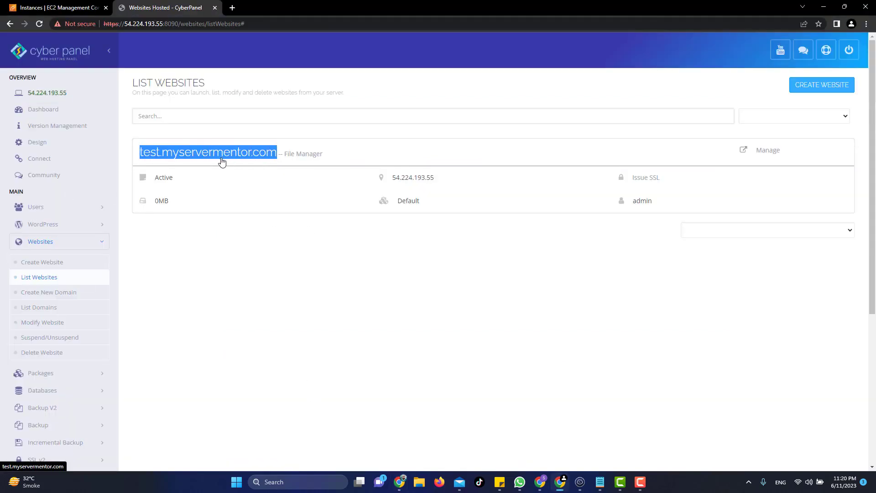
mouse_move(159, 157)
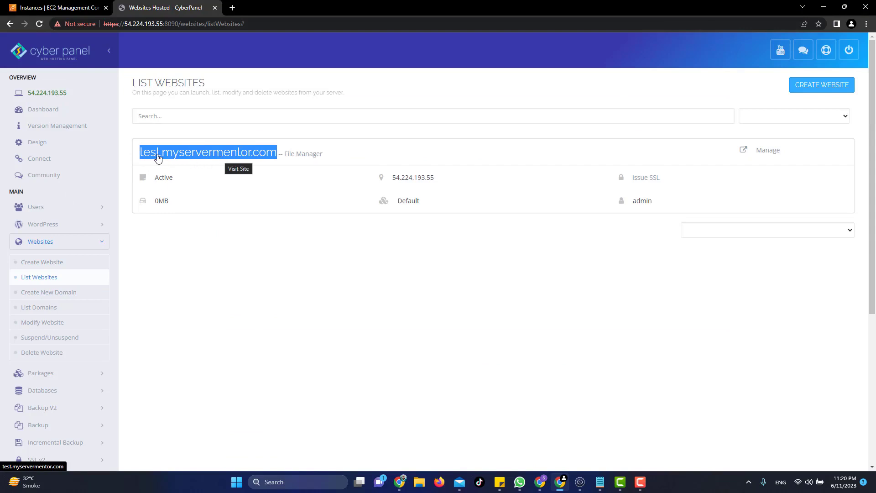
Step: Open the test.myservermentor.com link from List Websites in a new browser tab
right_click(158, 153)
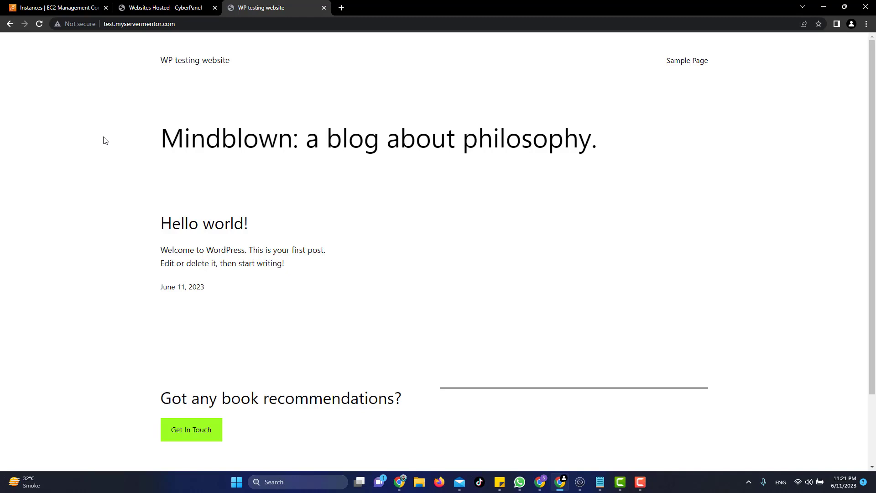
mouse_move(129, 114)
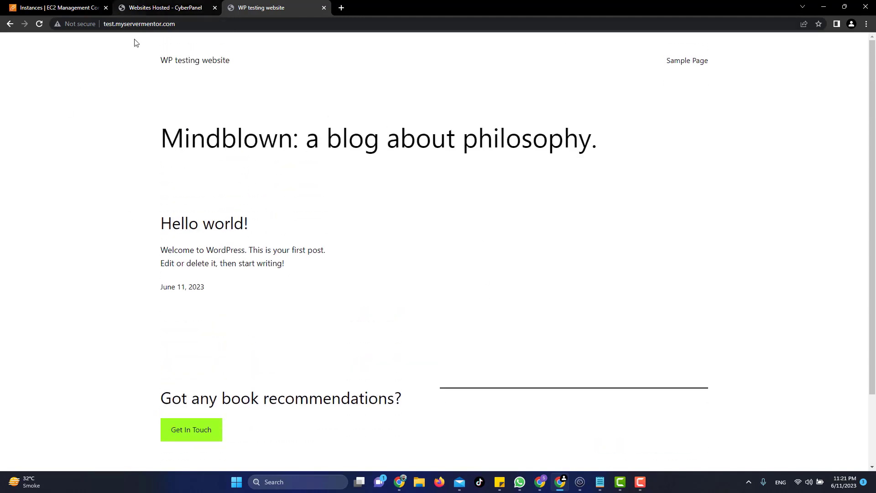
Step: Append wp-admin to the site URL to reach the WordPress login page
scroll("down", 3)
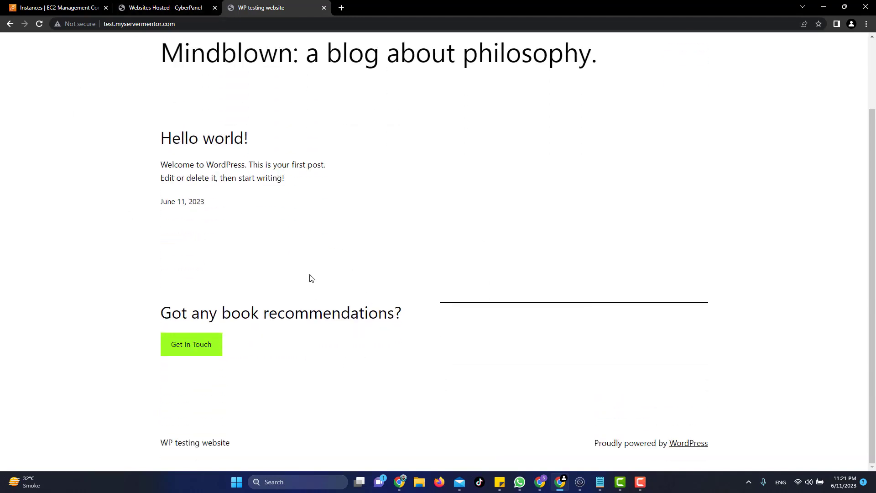
left_click(136, 23)
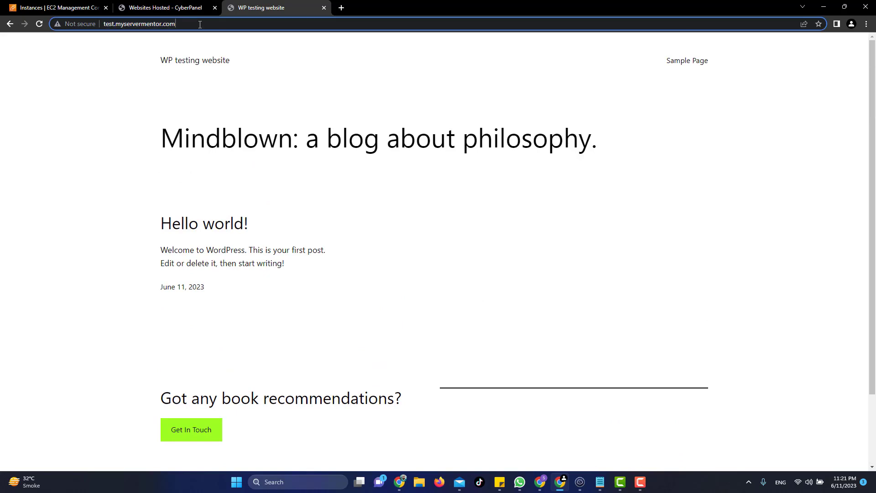
left_click(137, 24)
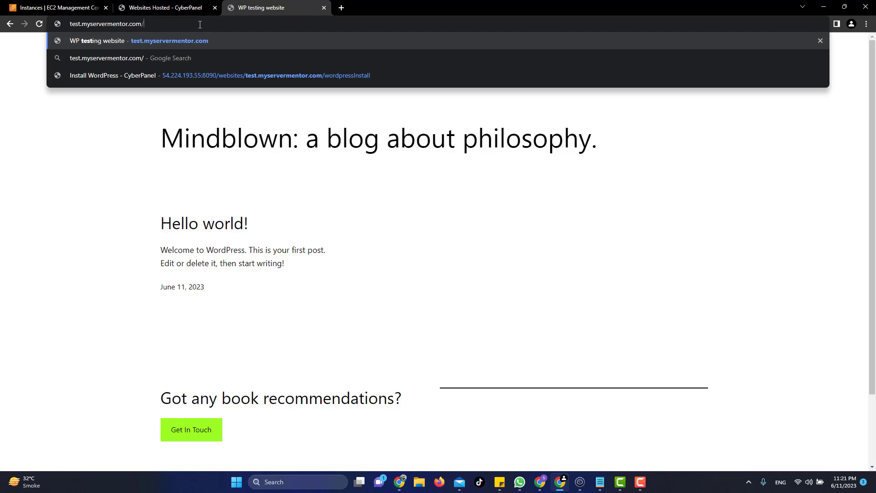
type("wp-admin%2F&reauth=1")
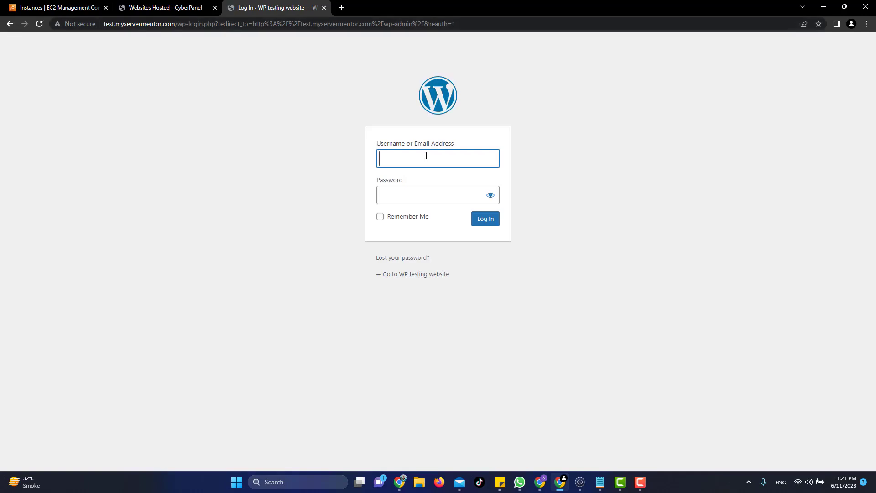
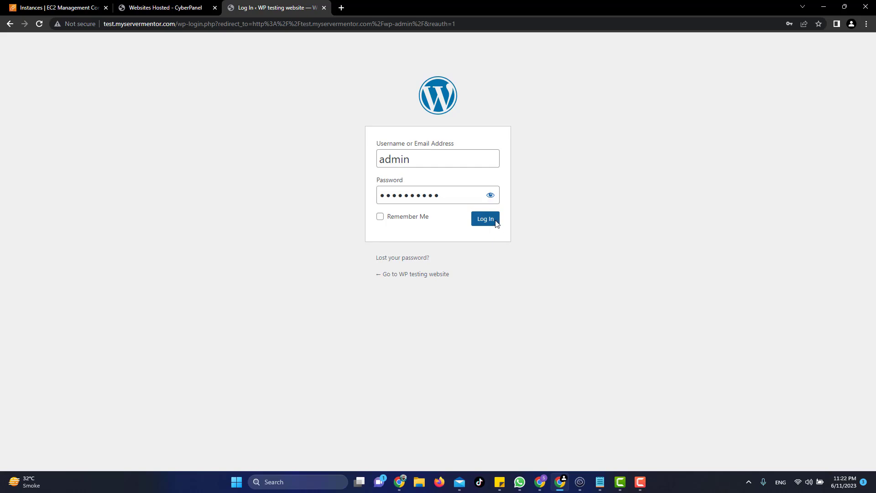
Step: Log in to WordPress as admin and reach the dashboard
left_click(485, 219)
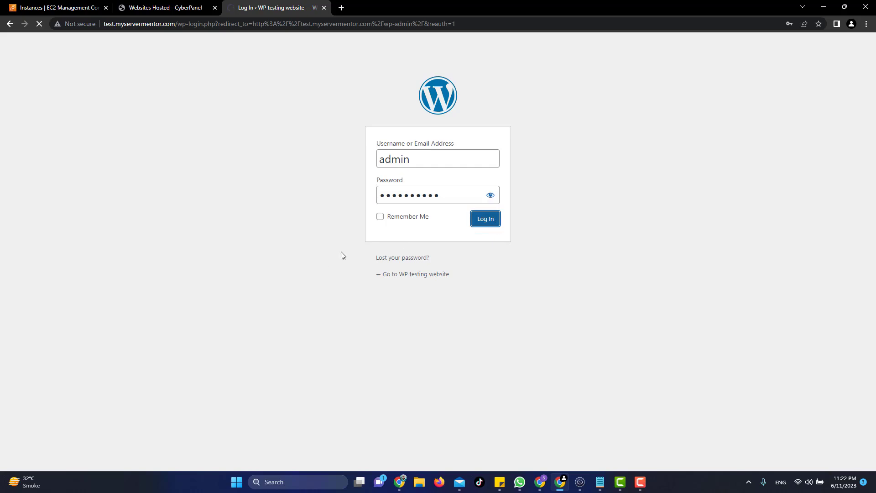
left_click(485, 219)
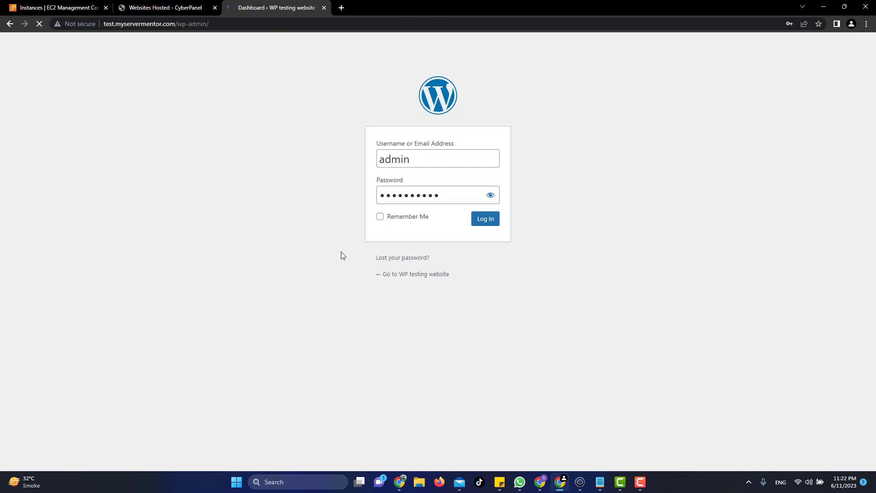
left_click(486, 219)
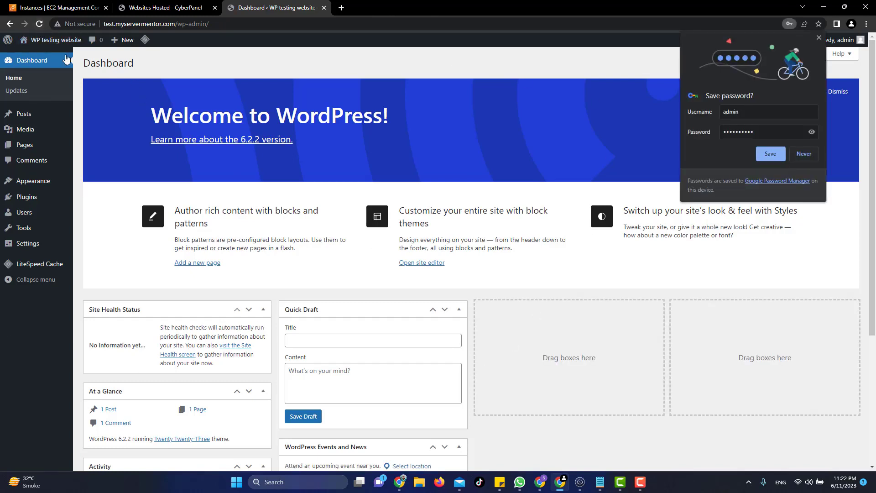
mouse_move(91, 92)
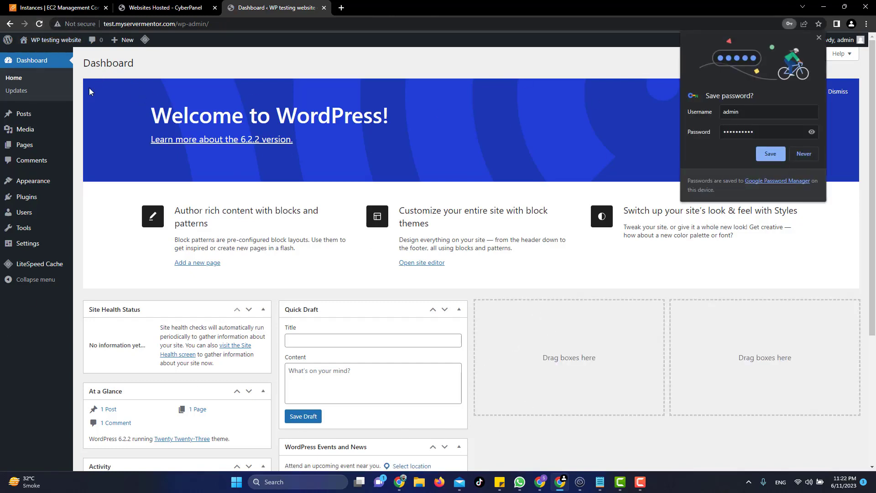
mouse_move(78, 200)
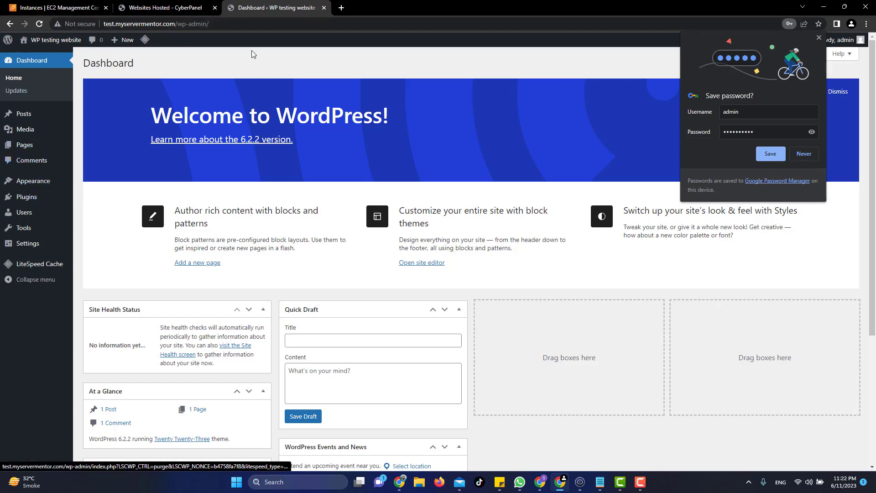
Step: Dismiss the Save password popup and switch back to the CyberPanel website list
left_click(817, 39)
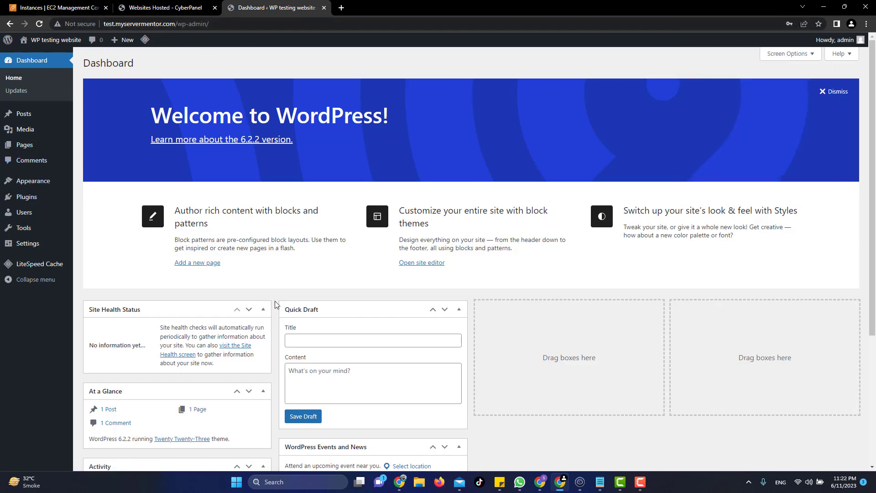
mouse_move(68, 39)
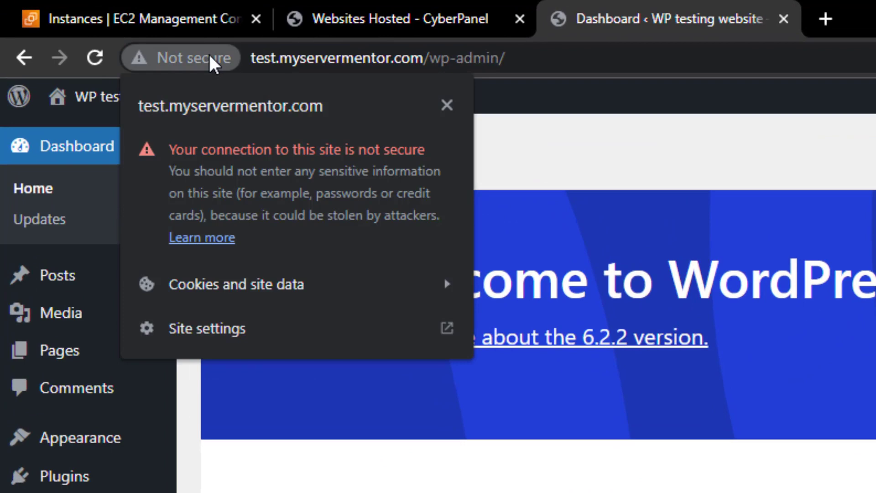
mouse_move(185, 164)
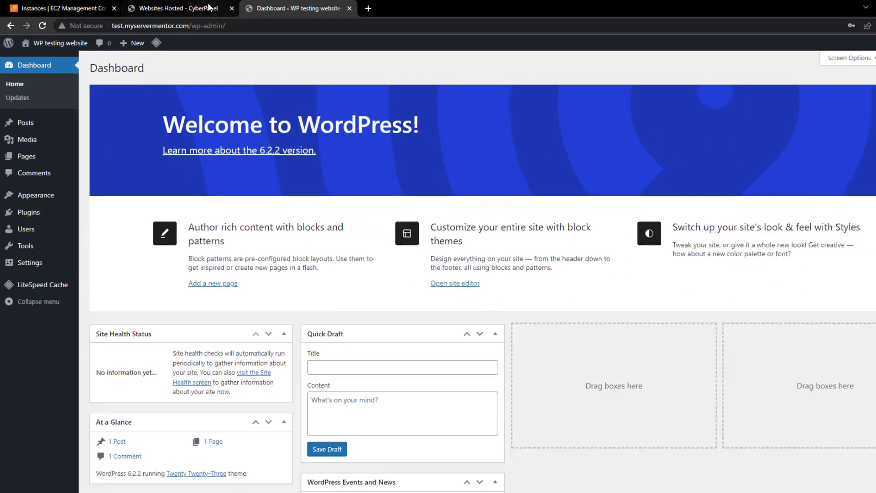
left_click(174, 7)
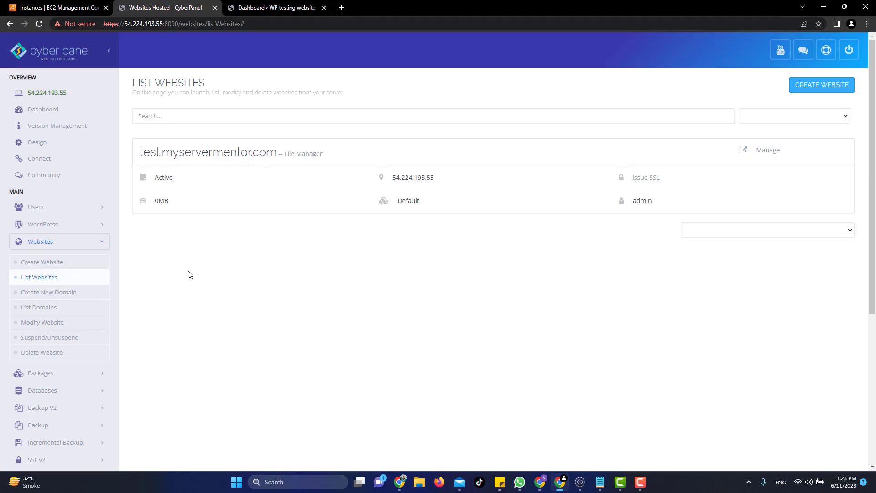
mouse_move(172, 281)
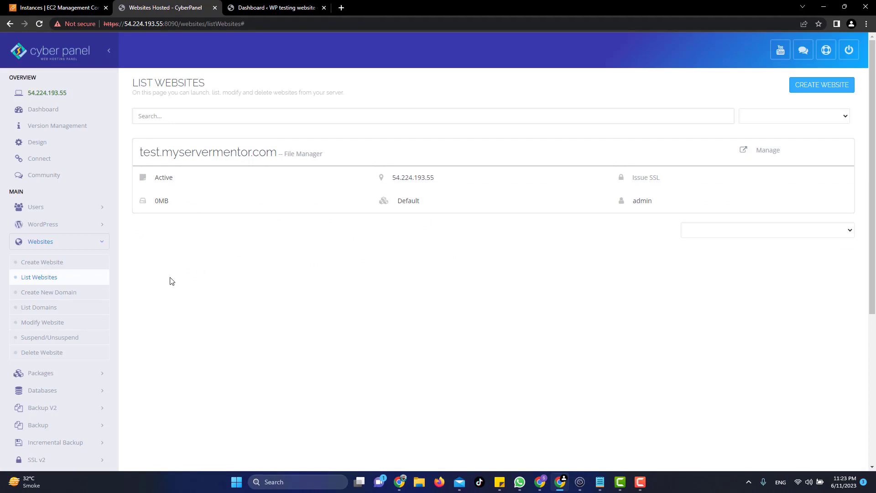
mouse_move(184, 308)
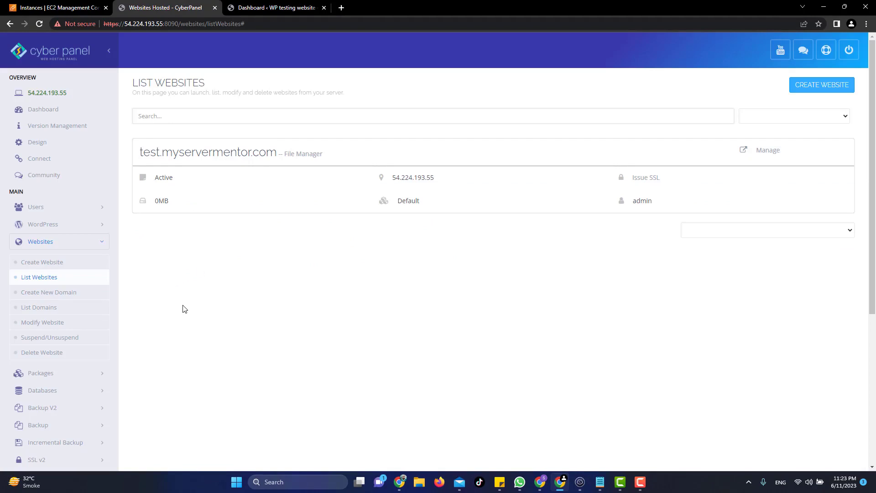
mouse_move(346, 340)
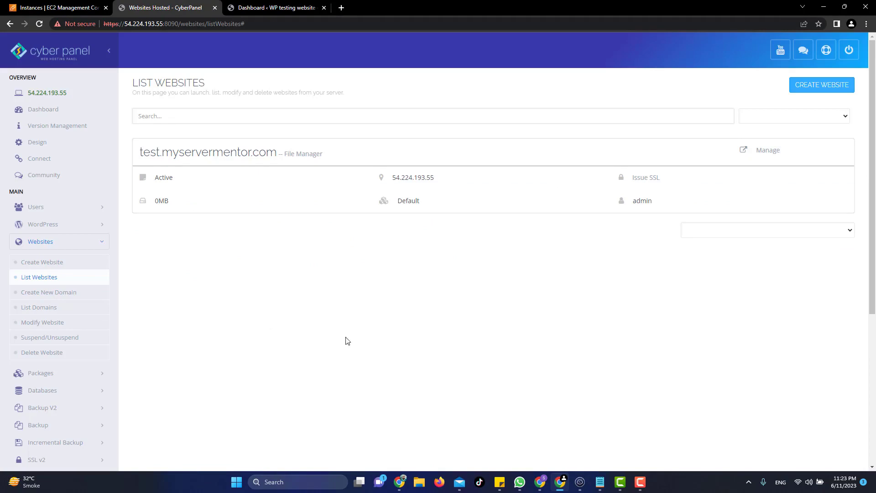
mouse_move(653, 178)
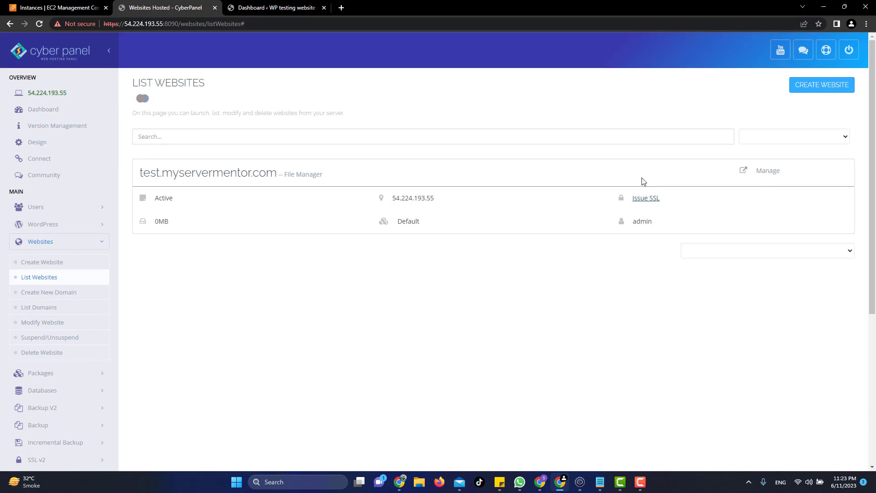
Step: Trigger the SSL certificate request for the site and switch to the WordPress dashboard tab
left_click(646, 197)
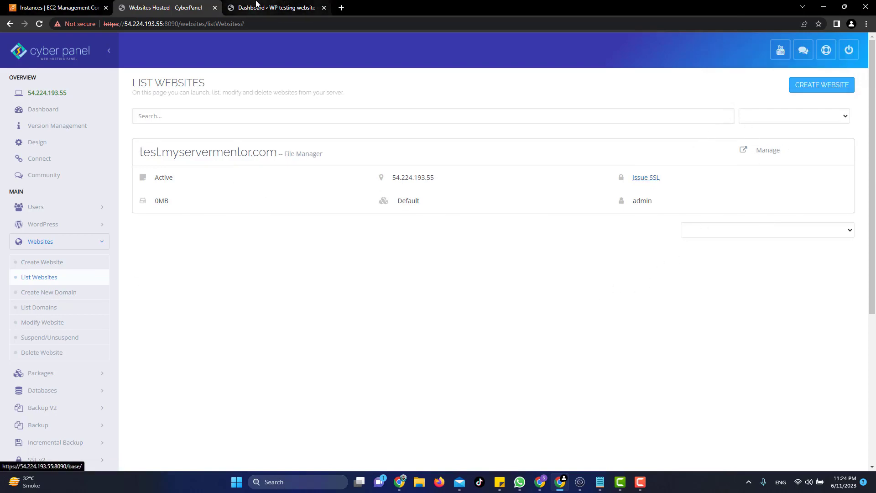
left_click(278, 7)
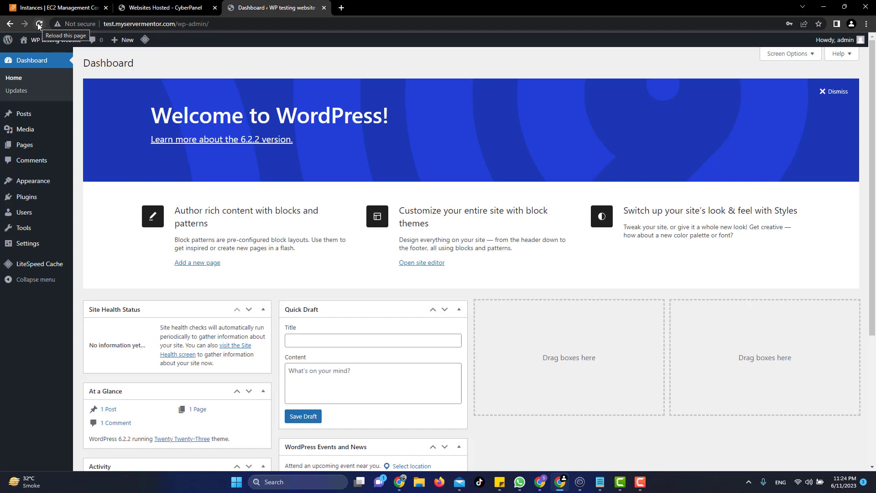
Step: Reload the WordPress dashboard, still not secure, then return to the CyberPanel website list
left_click(41, 24)
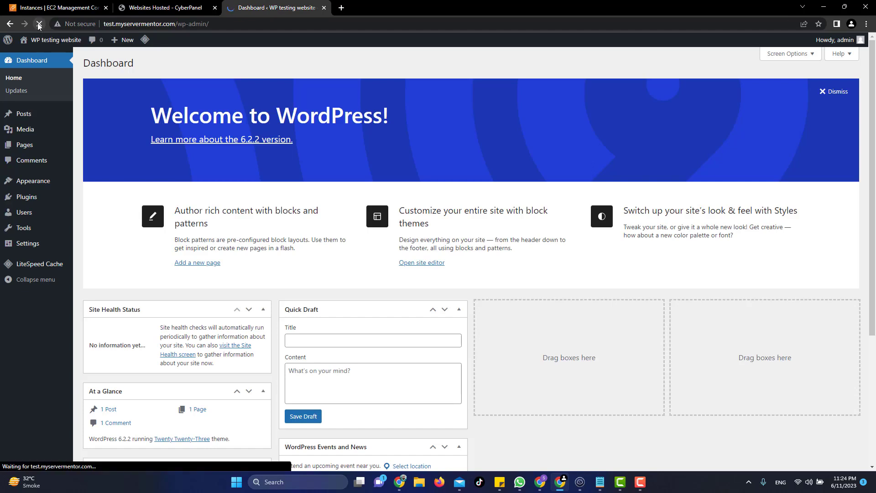
left_click(39, 24)
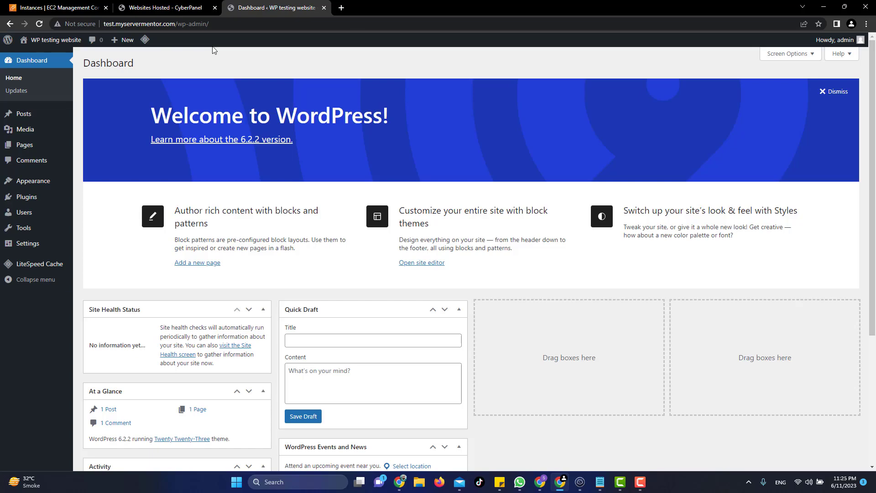
mouse_move(65, 24)
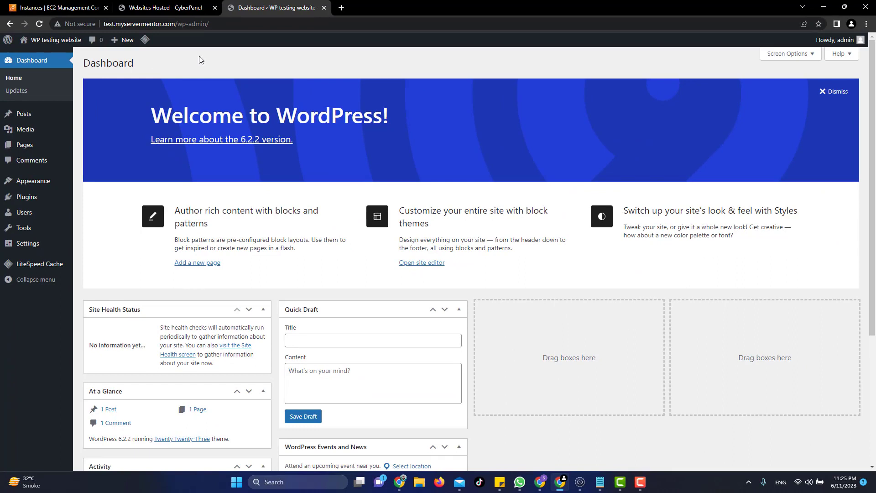
left_click(165, 8)
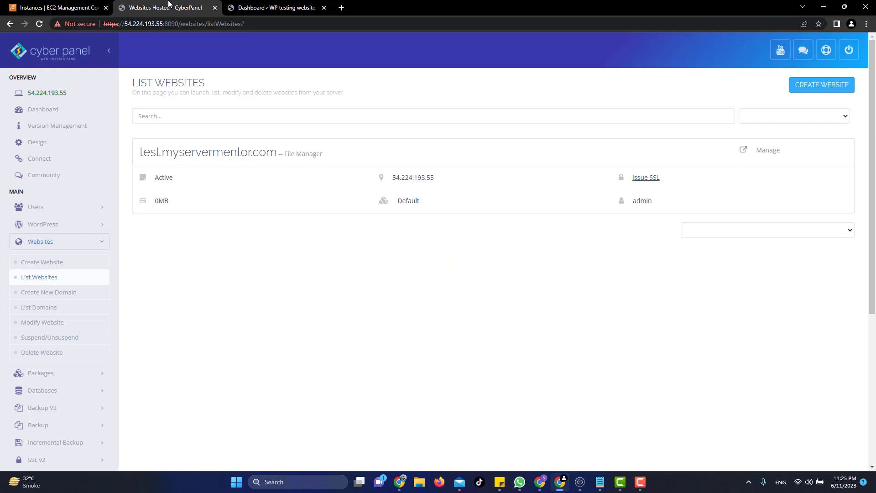
mouse_move(374, 271)
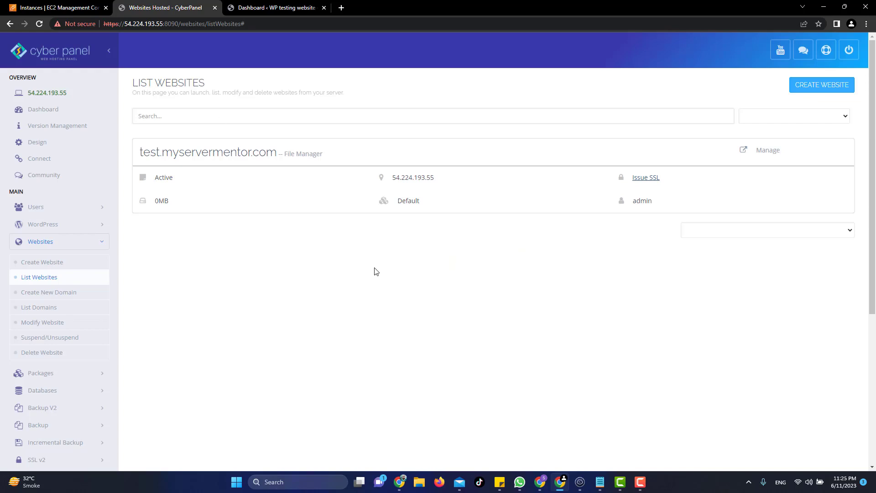
mouse_move(398, 269)
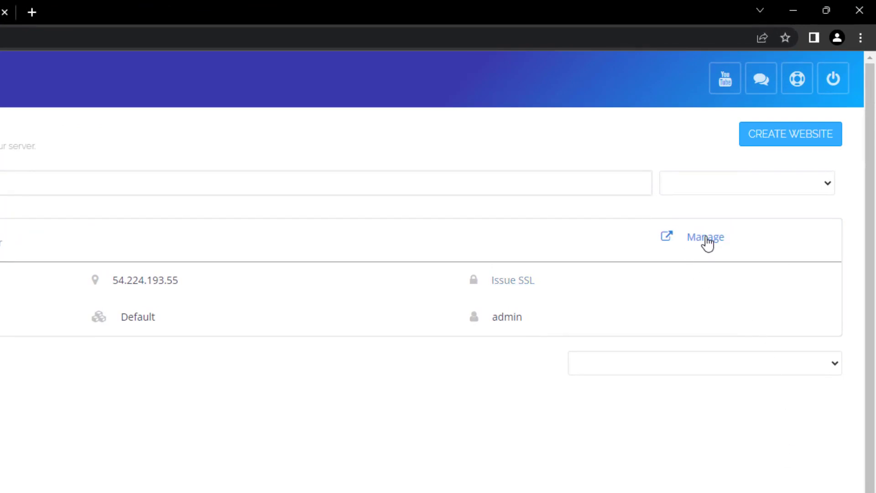
Step: Open Manage for test.myservermentor.com and go to its Rewrite Rules under Configurations
left_click(704, 238)
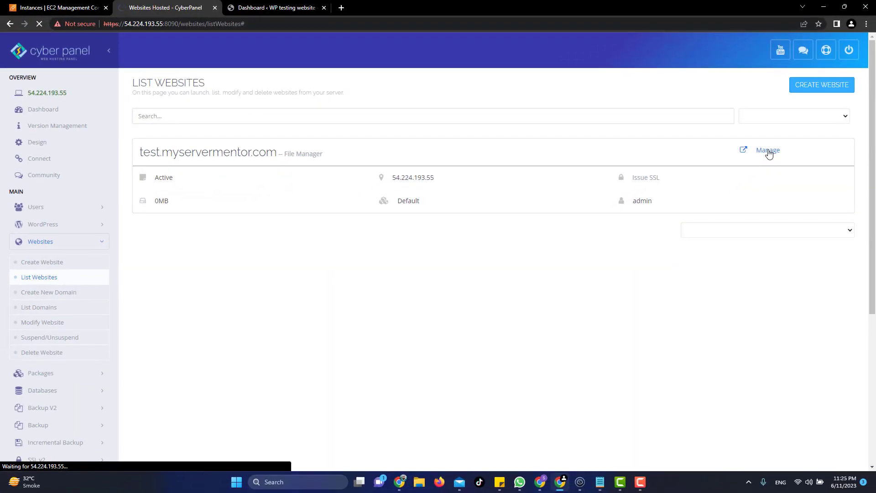
left_click(769, 149)
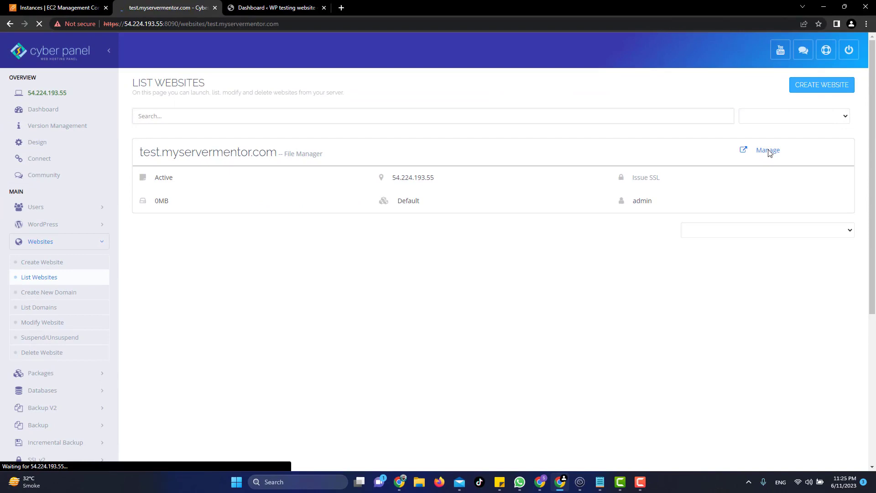
left_click(767, 150)
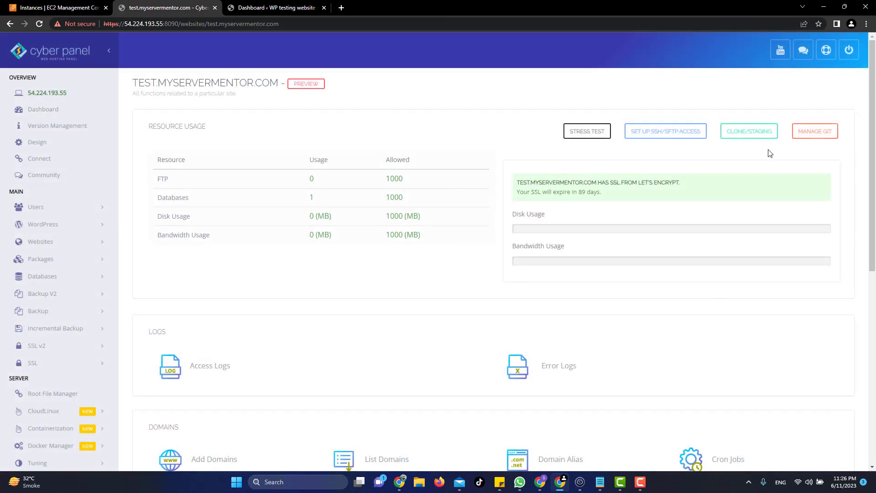
scroll("down", 3)
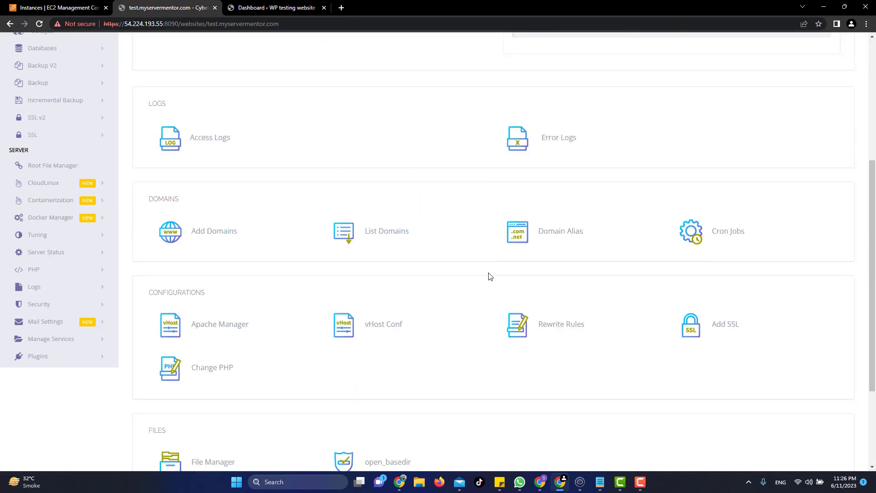
mouse_move(461, 317)
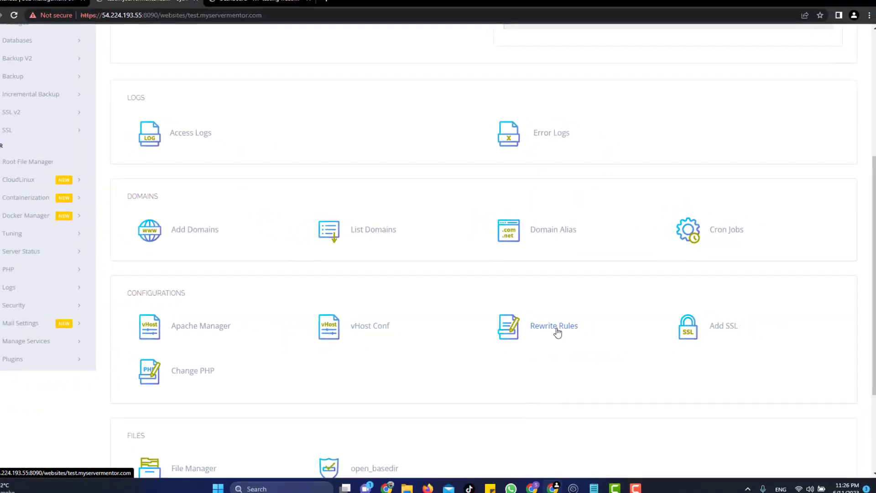
left_click(561, 325)
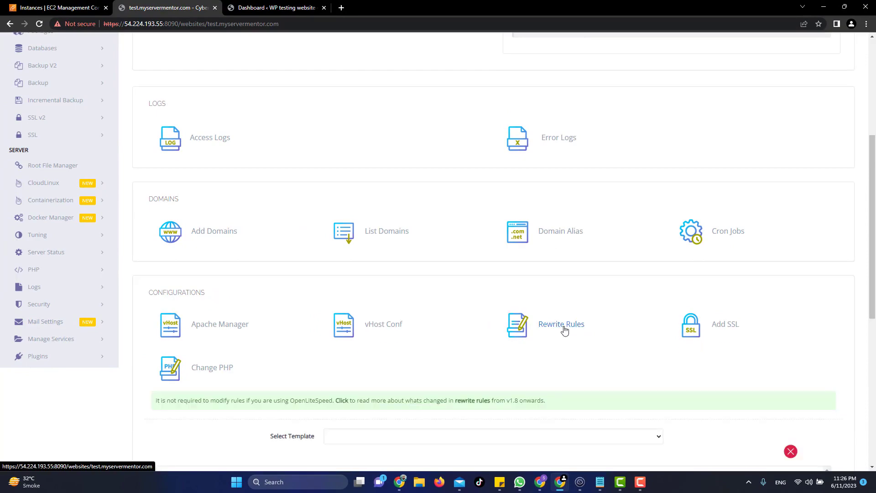
Step: Save the 'Force HTTP -> HTTPS' rewrite template for the site and return to the WordPress dashboard
left_click(561, 324)
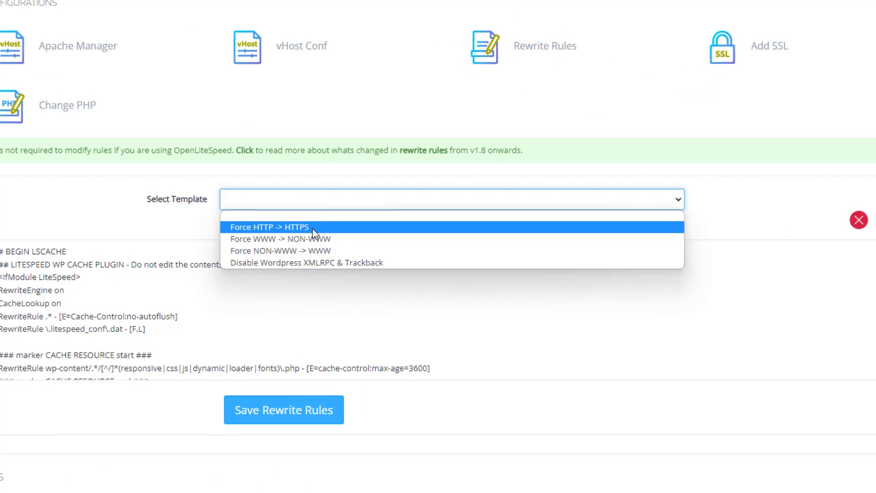
left_click(270, 226)
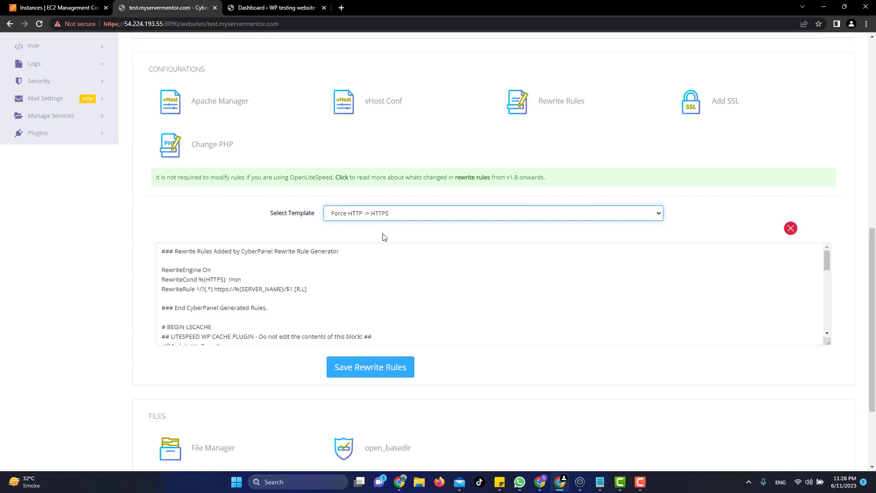
mouse_move(339, 411)
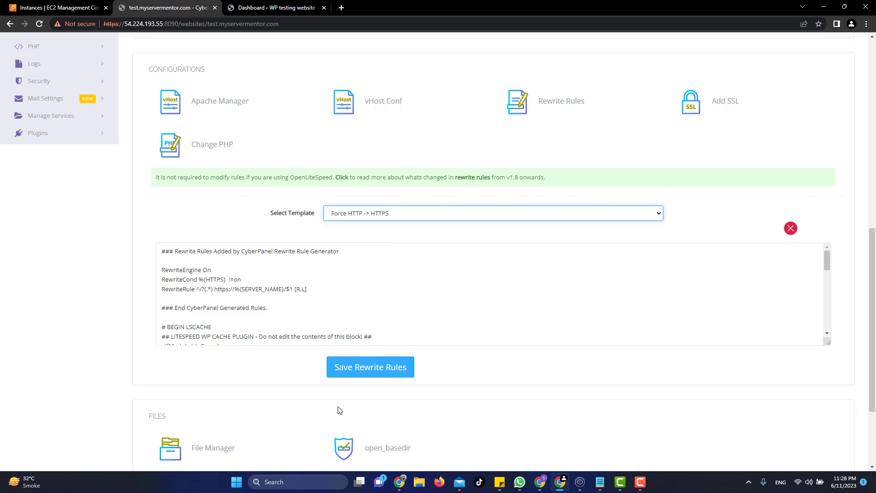
left_click(371, 380)
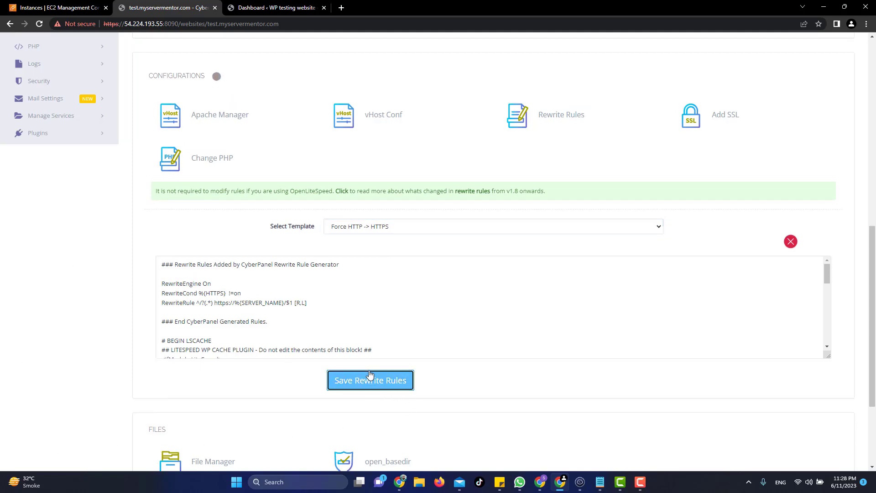
left_click(371, 380)
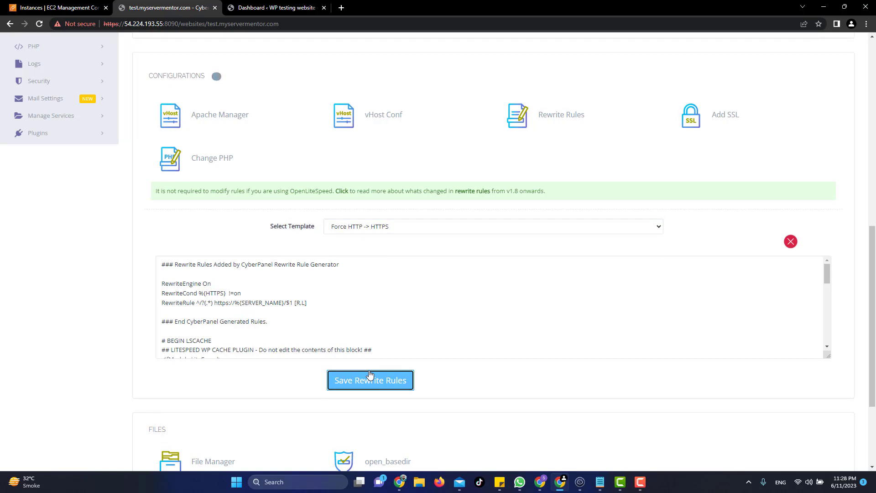
left_click(370, 379)
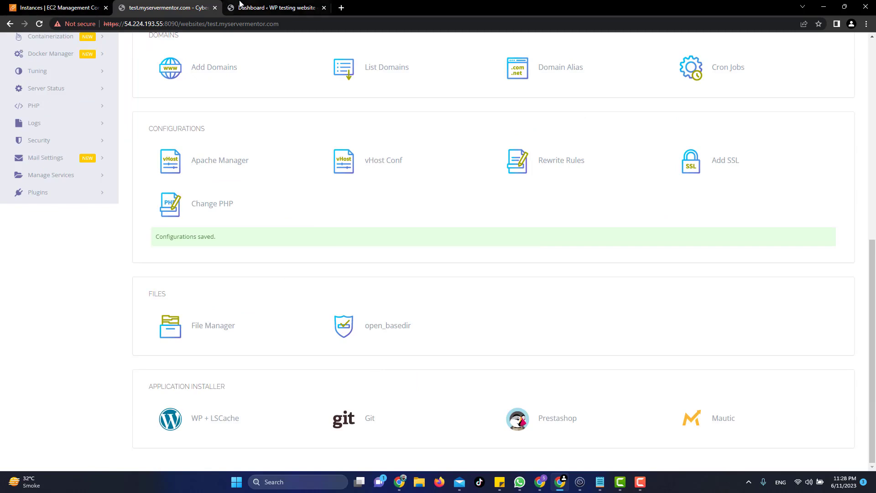
left_click(279, 7)
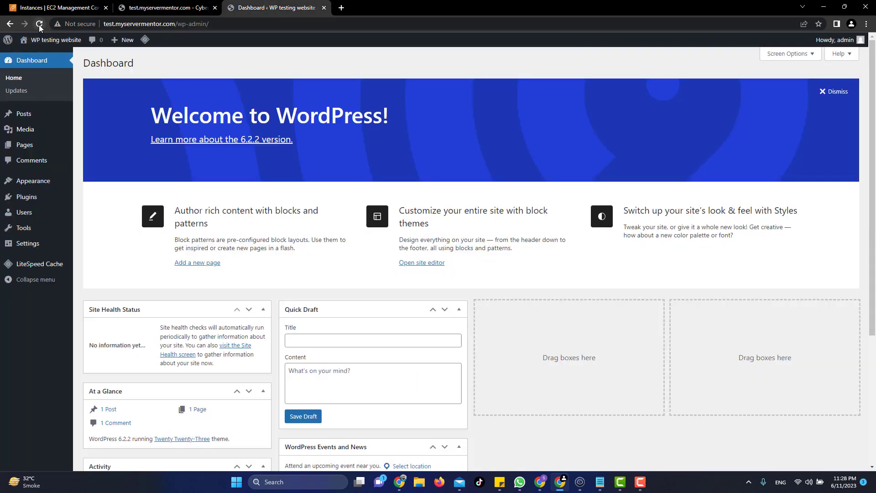
Step: Reload the WordPress admin so it redirects to HTTPS and verify the login page shows a secure padlock
left_click(40, 24)
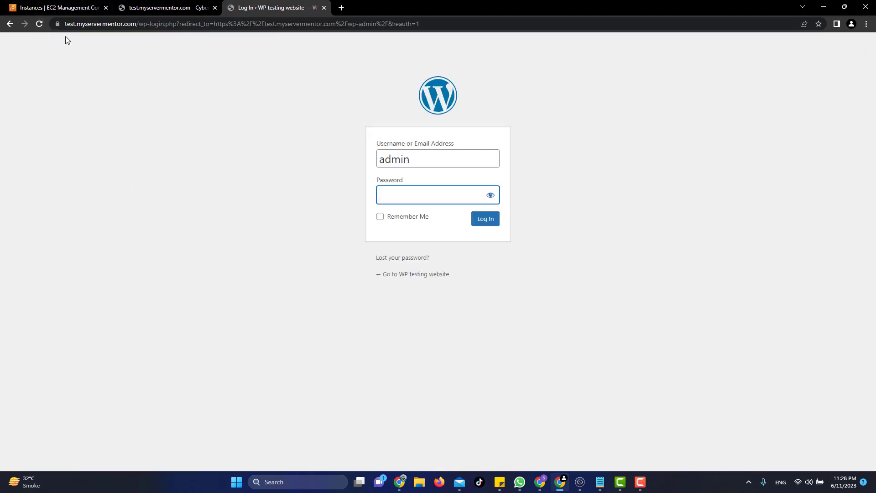
left_click(57, 25)
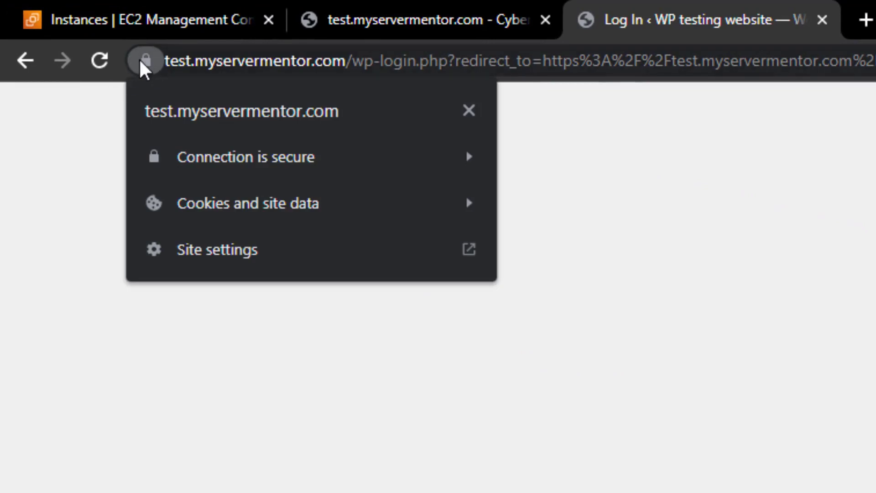
mouse_move(340, 163)
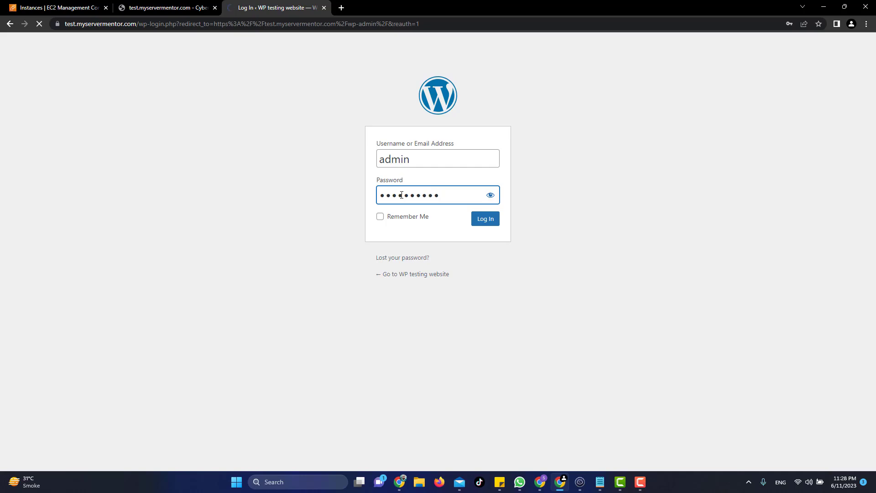
Step: Sign back into the WordPress admin and confirm the dashboard connection is reported as secure
left_click(485, 219)
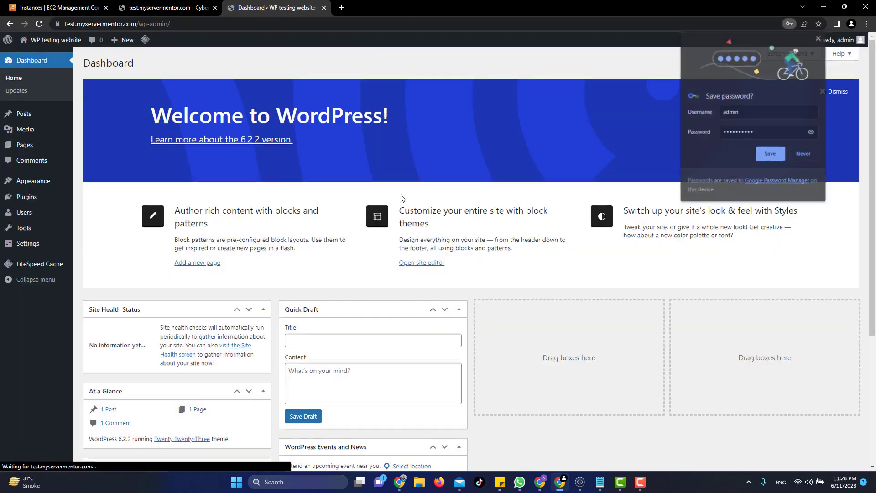
left_click(803, 154)
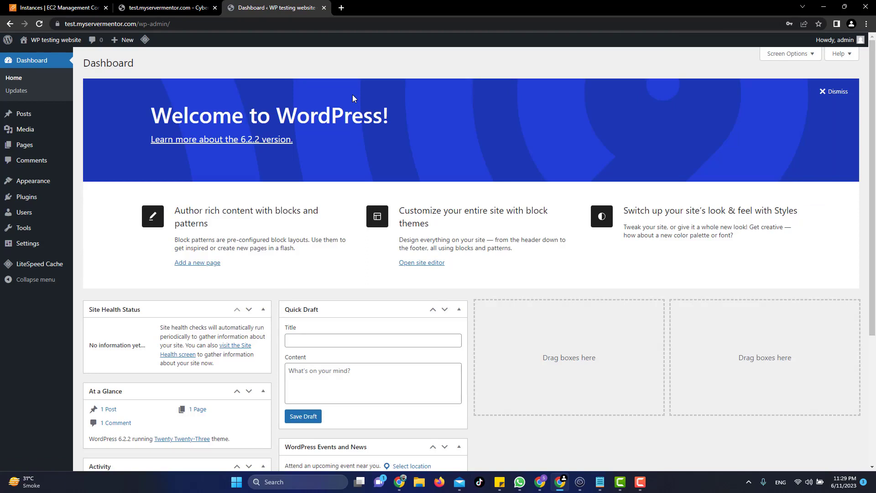
mouse_move(67, 34)
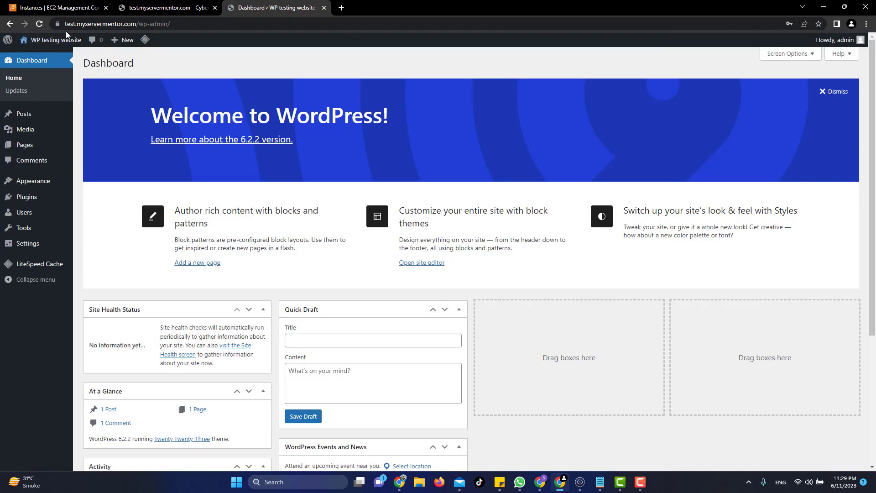
left_click(57, 24)
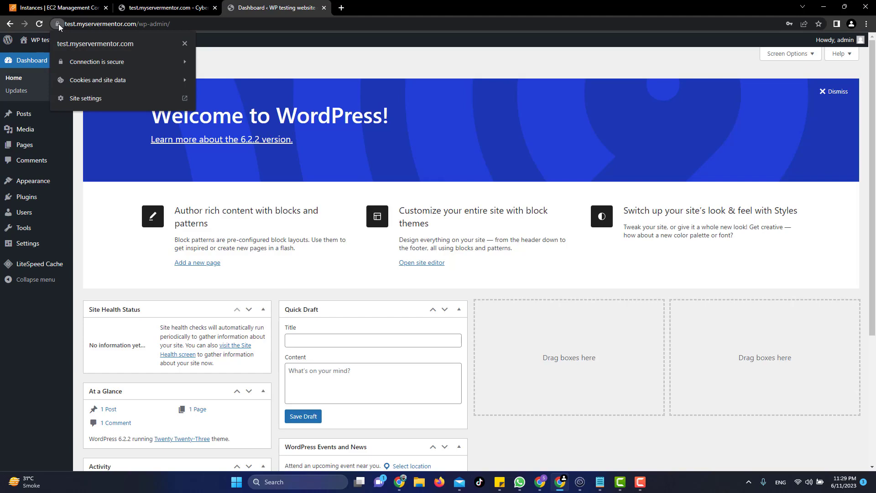
left_click(275, 66)
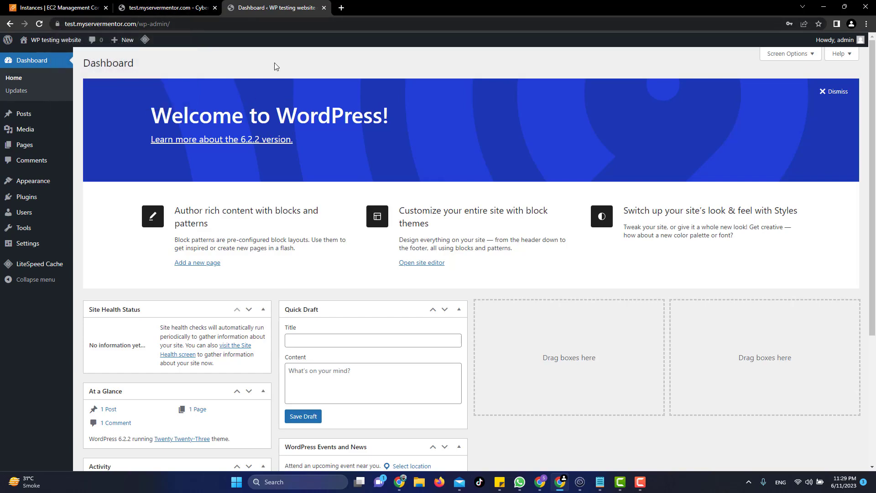